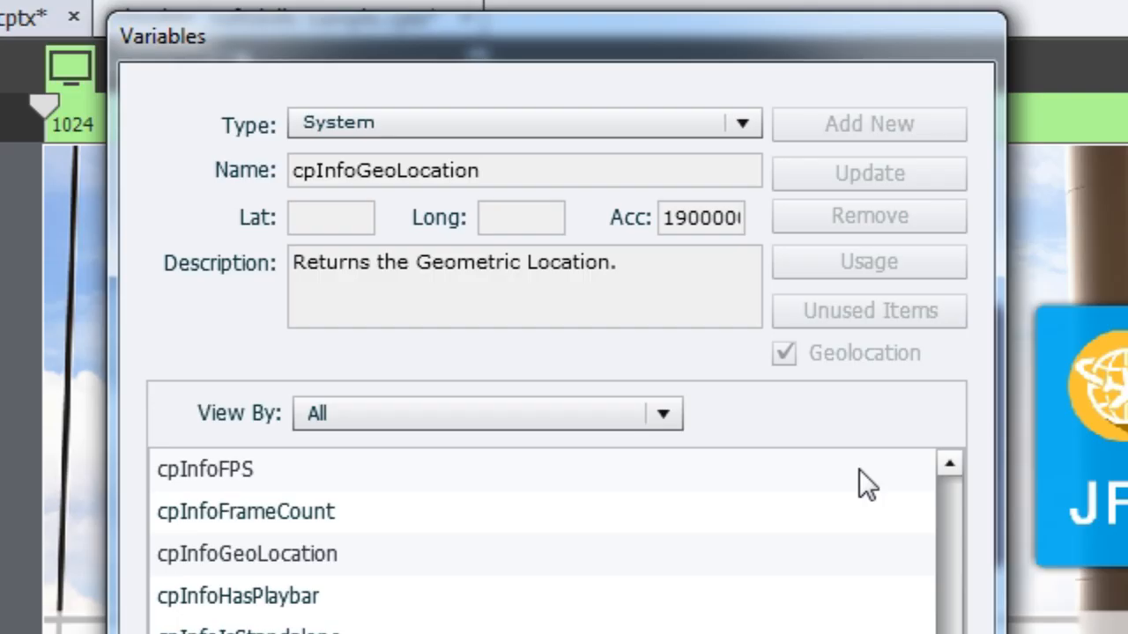
mouse_move(881, 141)
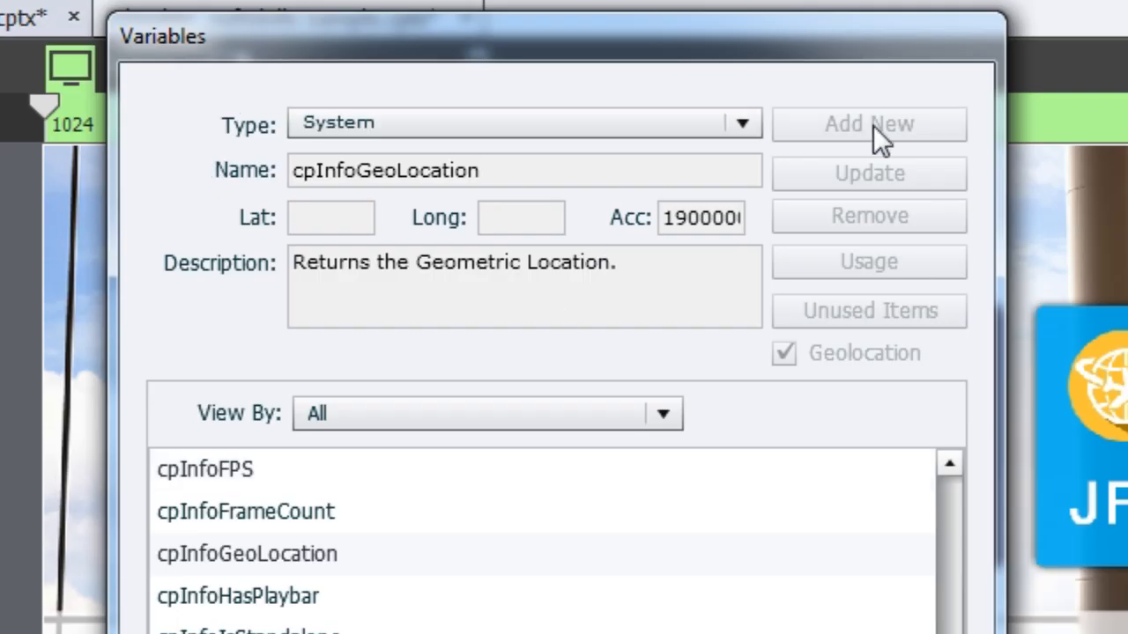
mouse_move(444, 208)
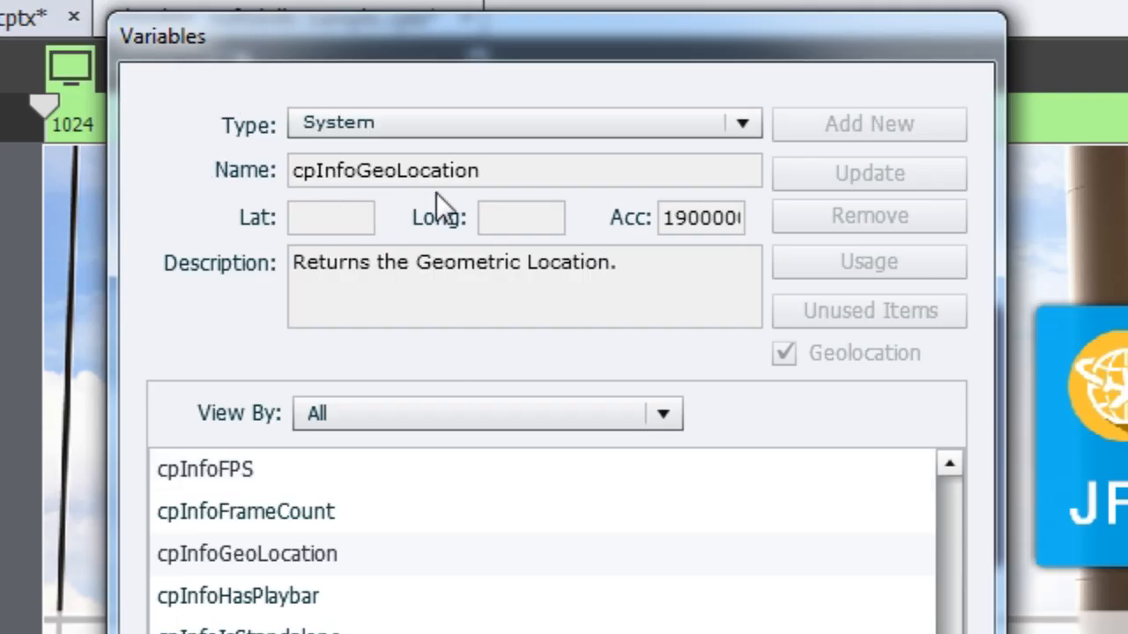
mouse_move(582, 208)
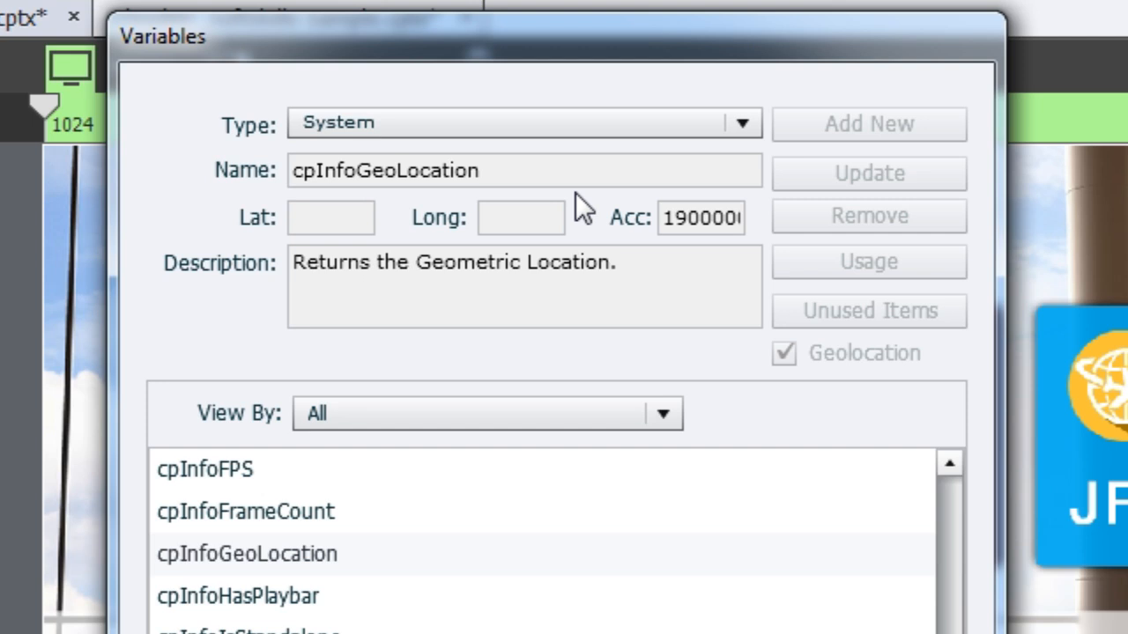
mouse_move(518, 265)
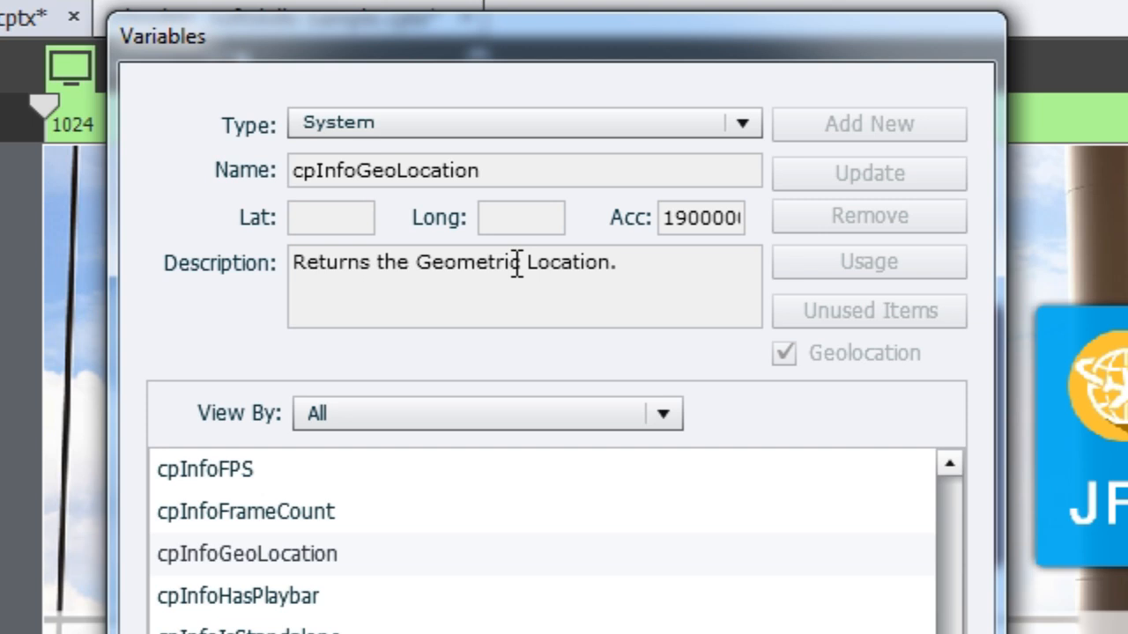
- Switch the variables list to User type to show GeoLocationUS (latitude 24.864, longitude 46.47)
left_click(740, 124)
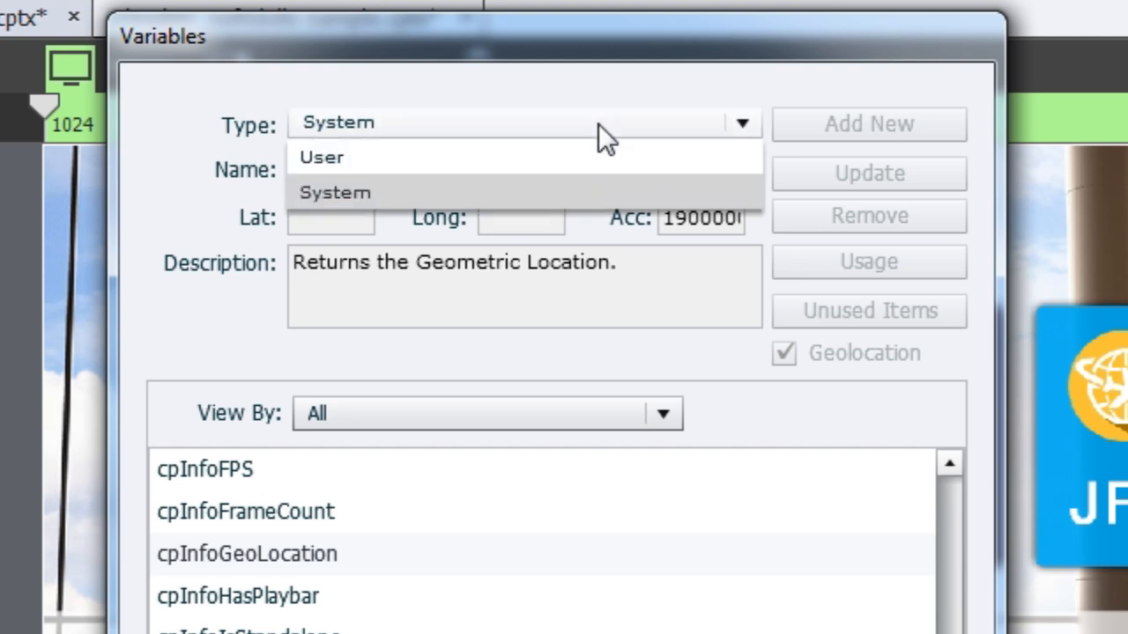
left_click(320, 157)
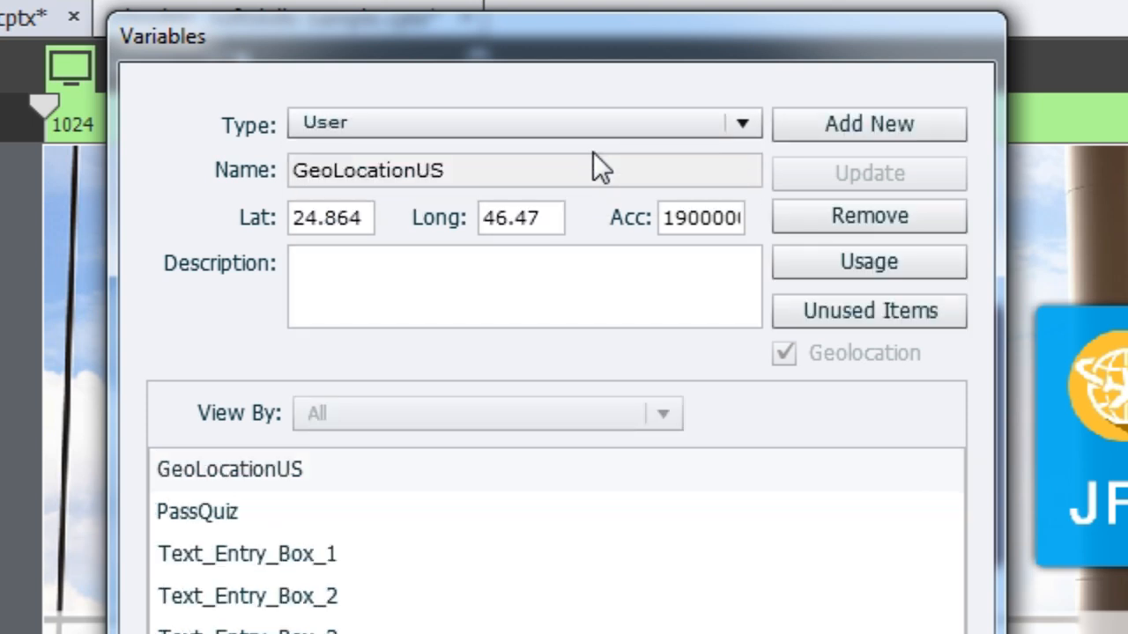
- Add a new user variable named Bangalore and move to its Value field
left_click(867, 123)
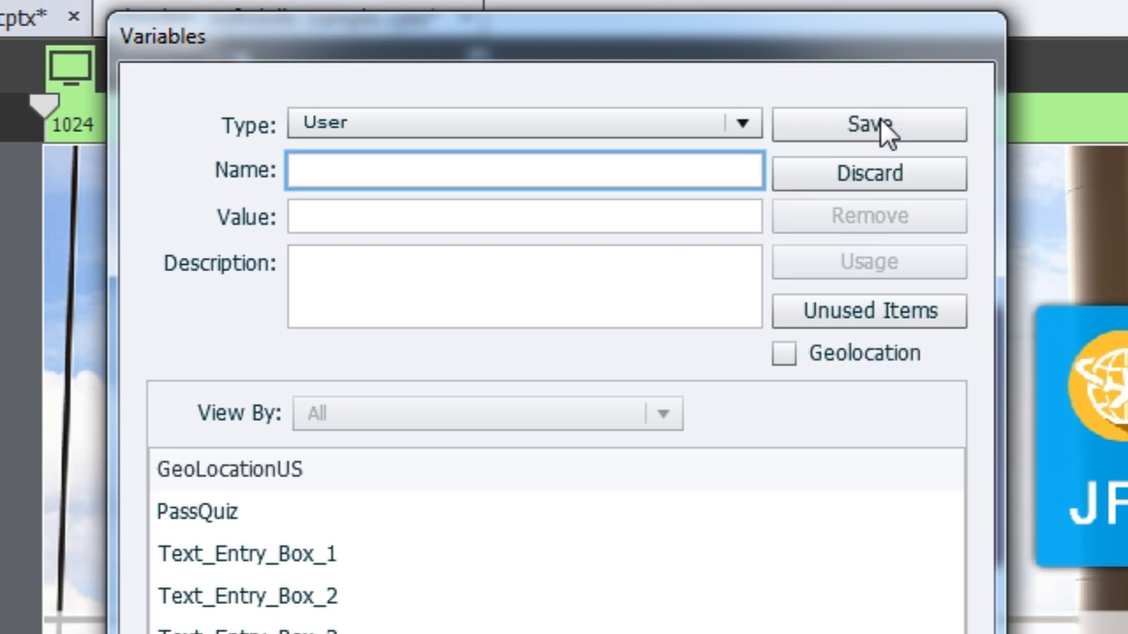
mouse_move(581, 170)
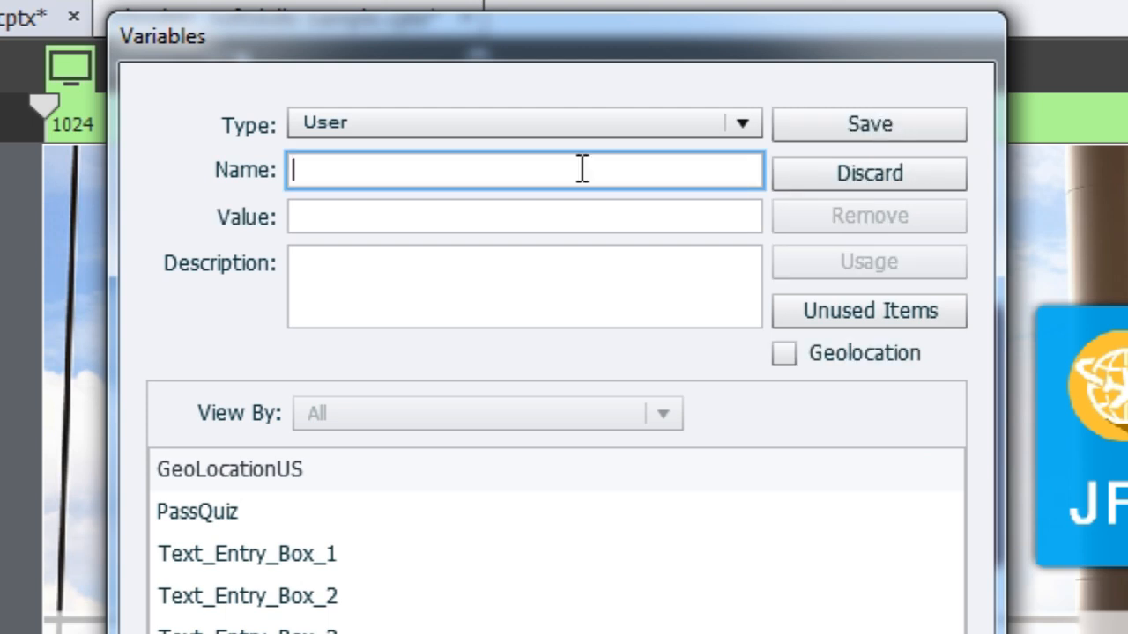
type("Ban")
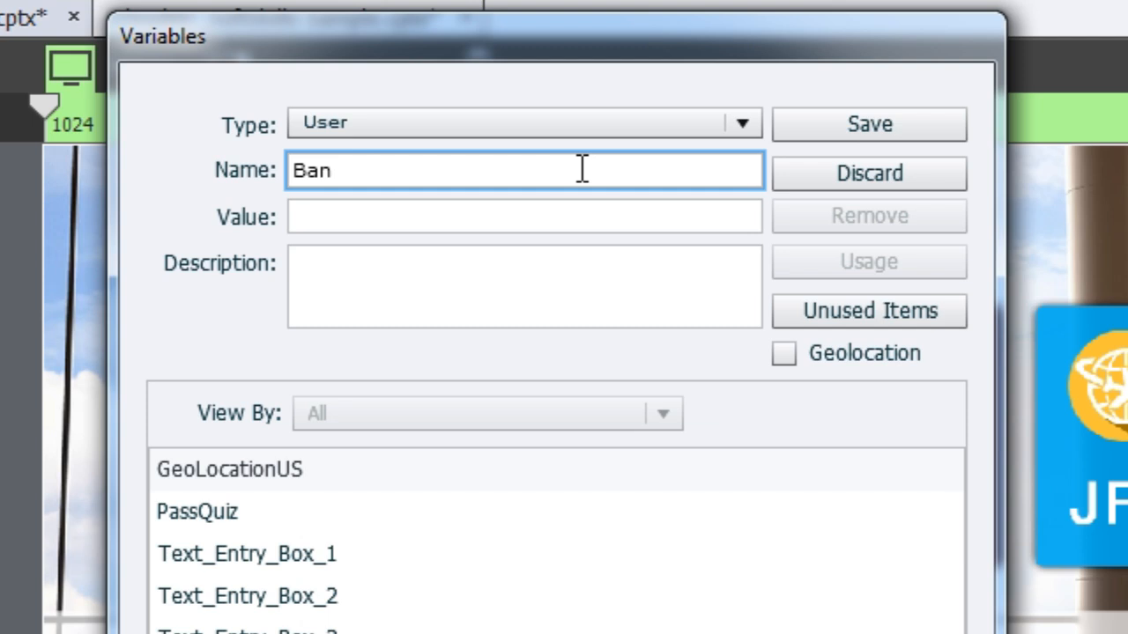
type("galore")
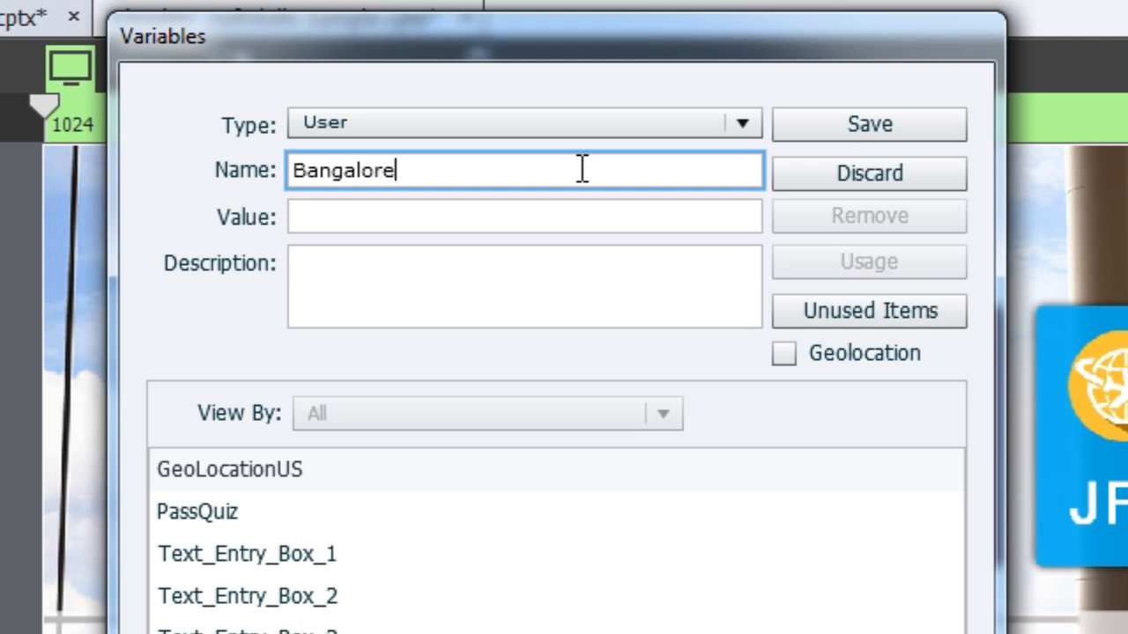
left_click(523, 215)
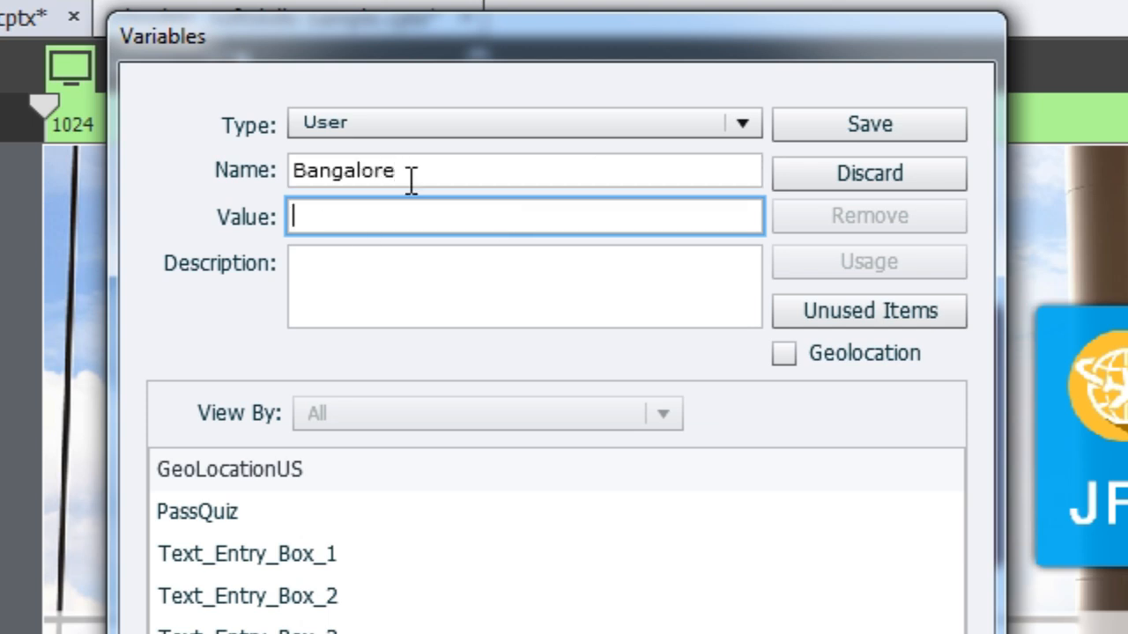
mouse_move(589, 215)
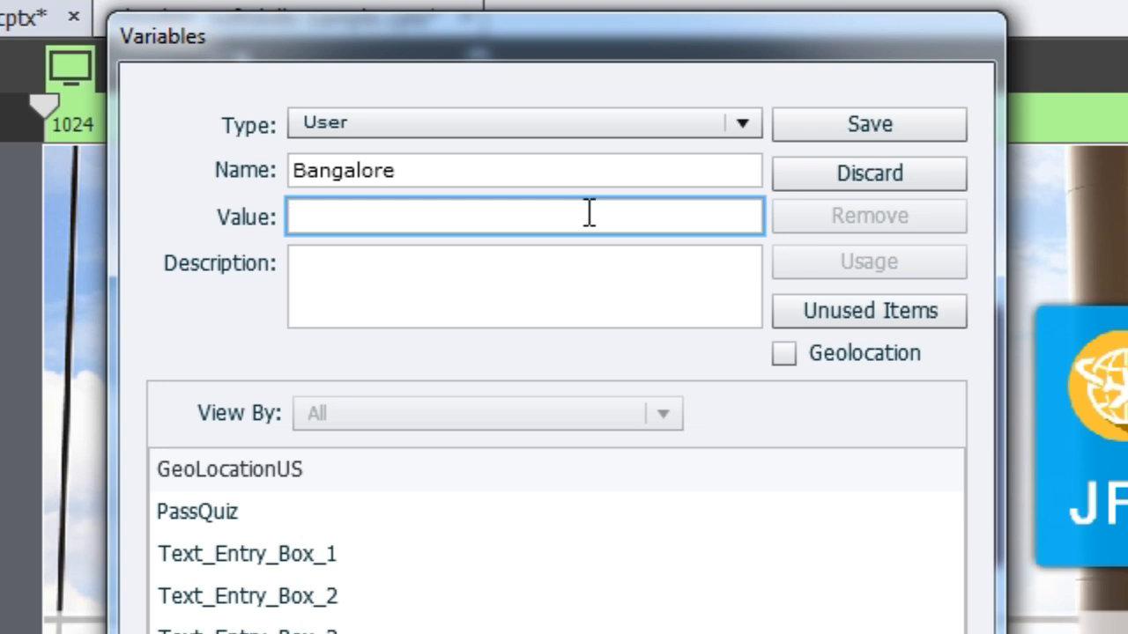
mouse_move(863, 344)
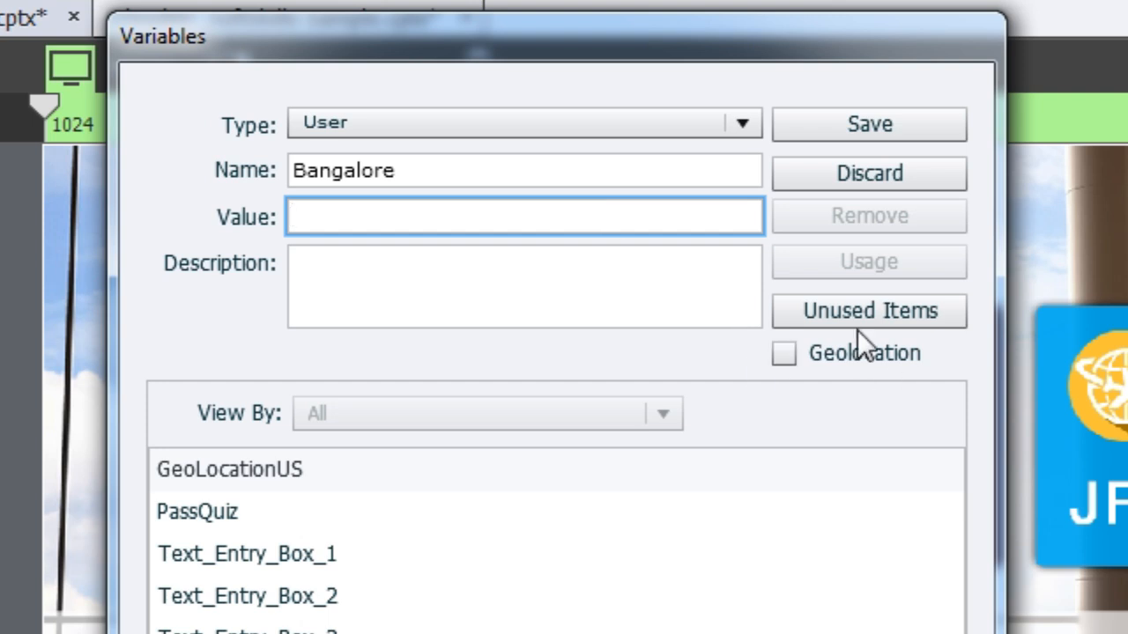
- Enable Geolocation for Bangalore so its Lat, Long and Acc fields appear
left_click(782, 353)
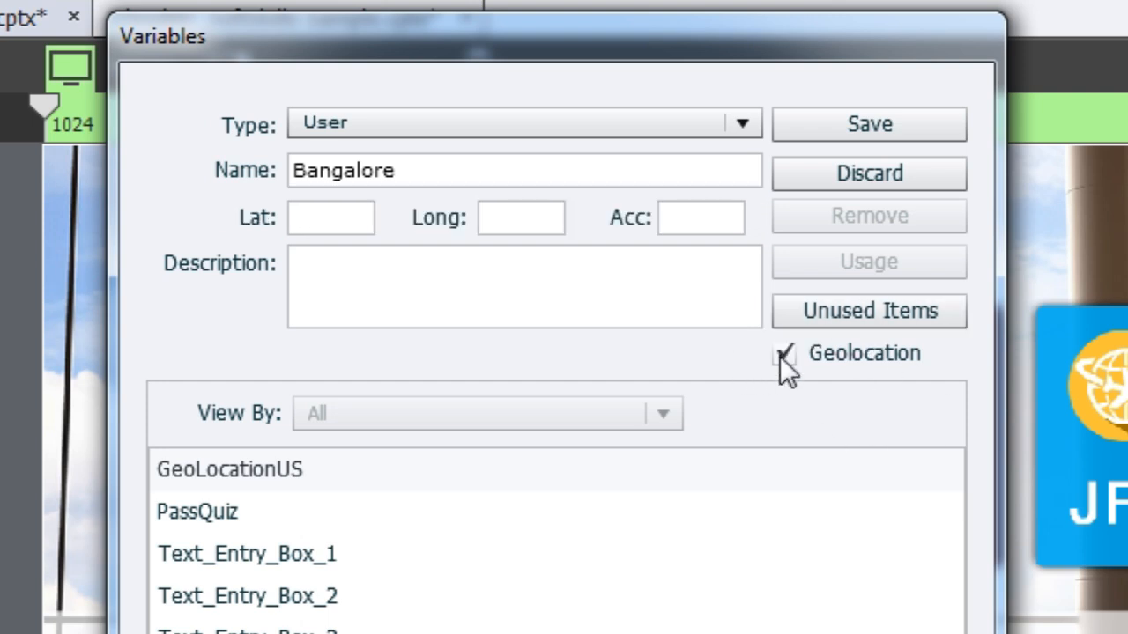
left_click(782, 352)
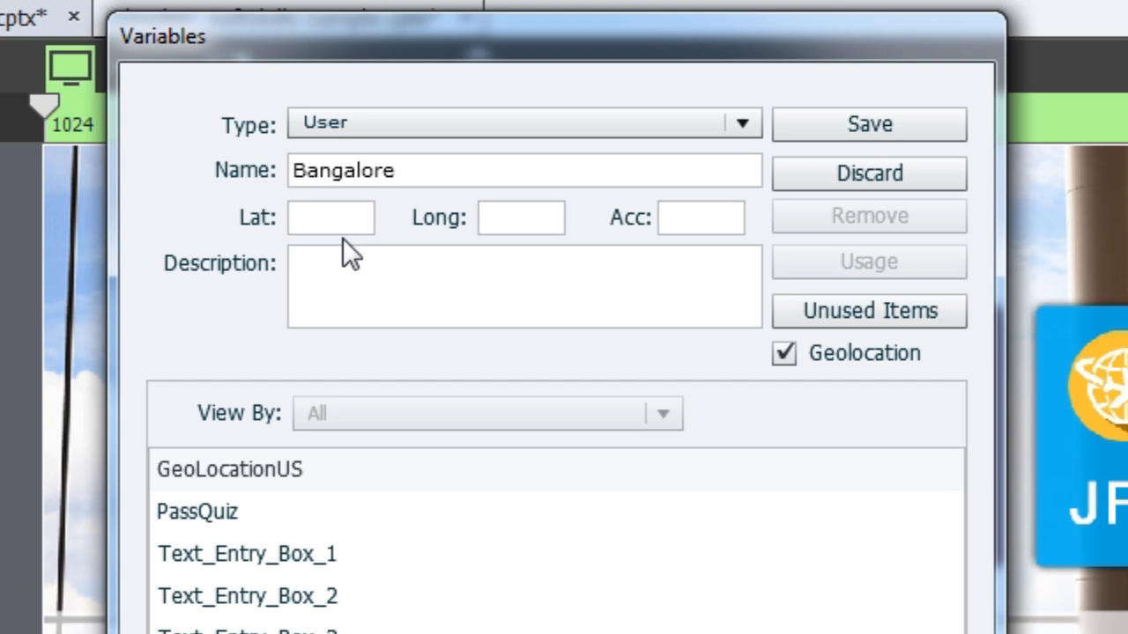
mouse_move(203, 214)
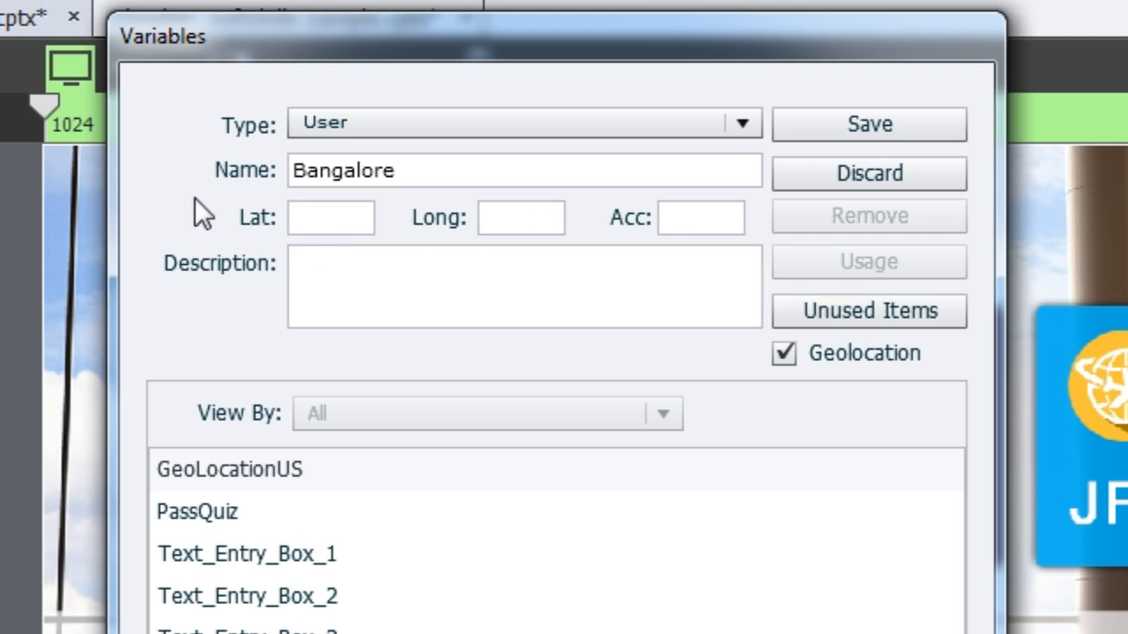
left_click(522, 218)
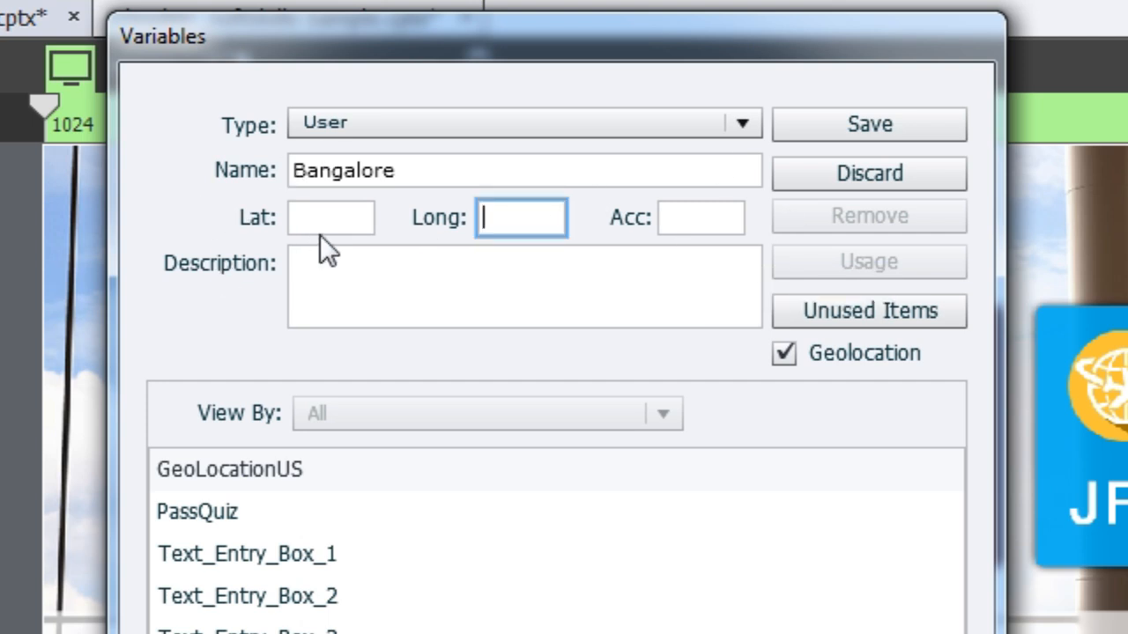
mouse_move(414, 229)
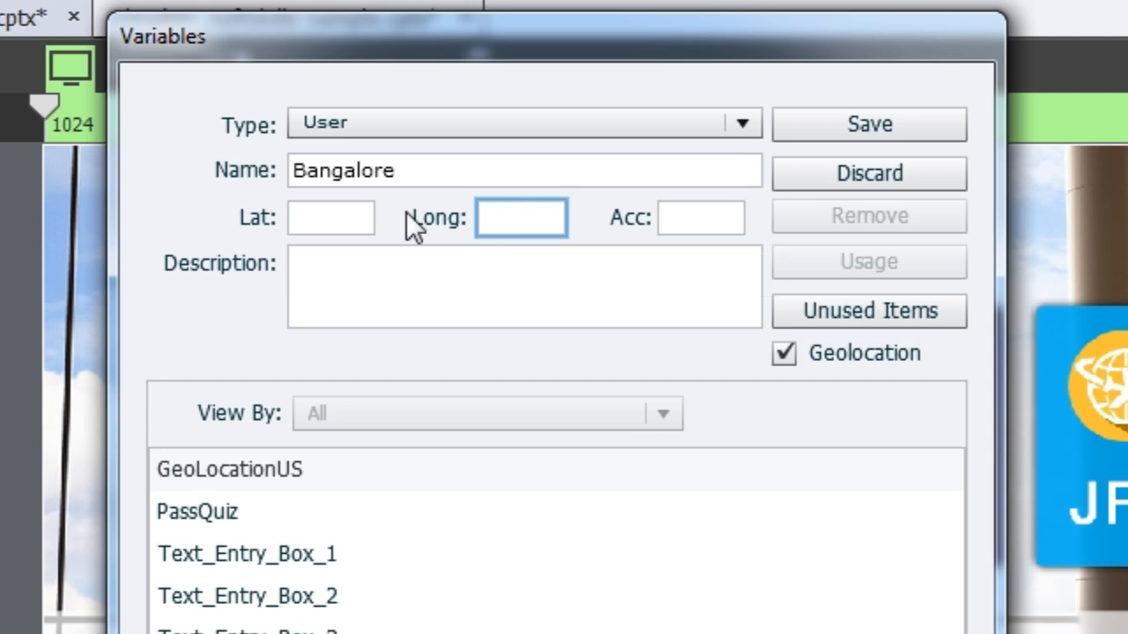
mouse_move(331, 219)
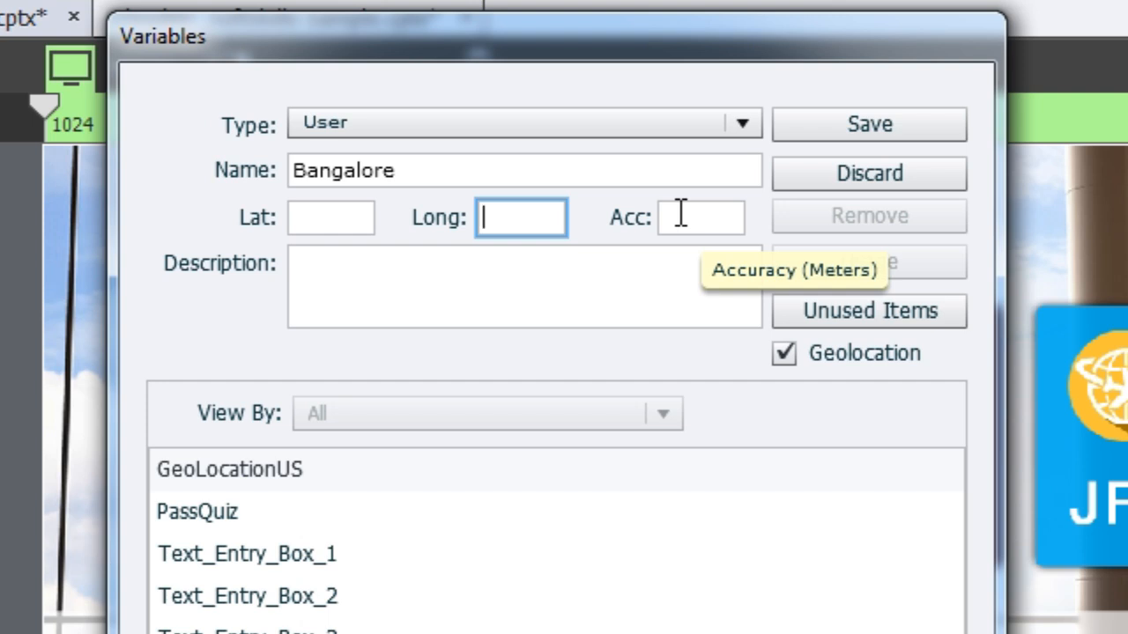
mouse_move(655, 257)
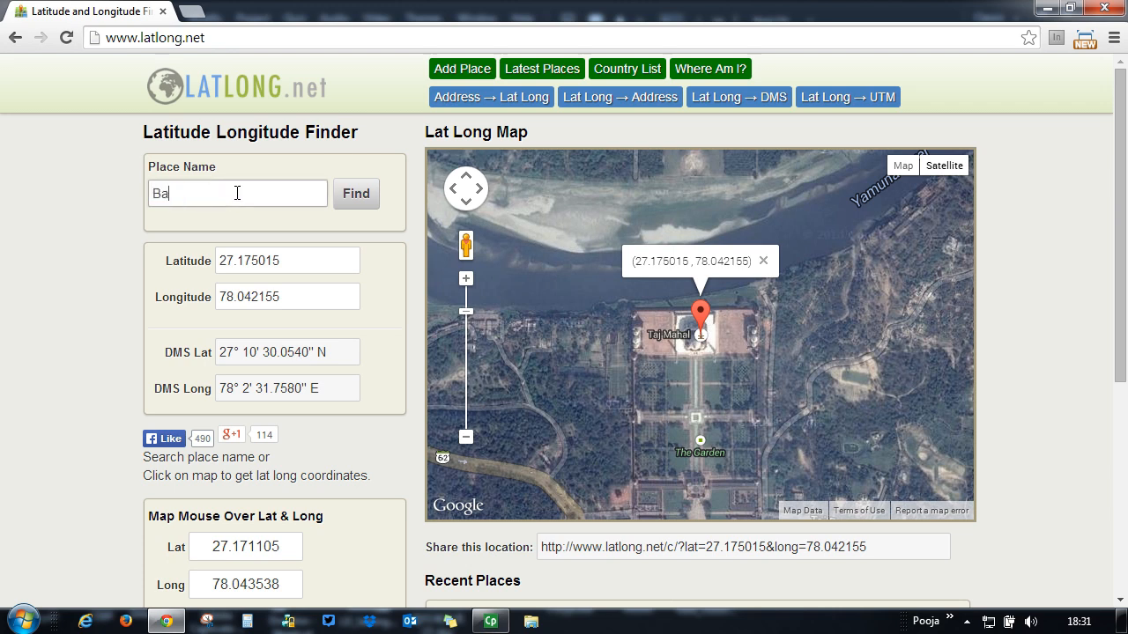
- Look up Bangalore's coordinates on latlong.net
type("ngalore")
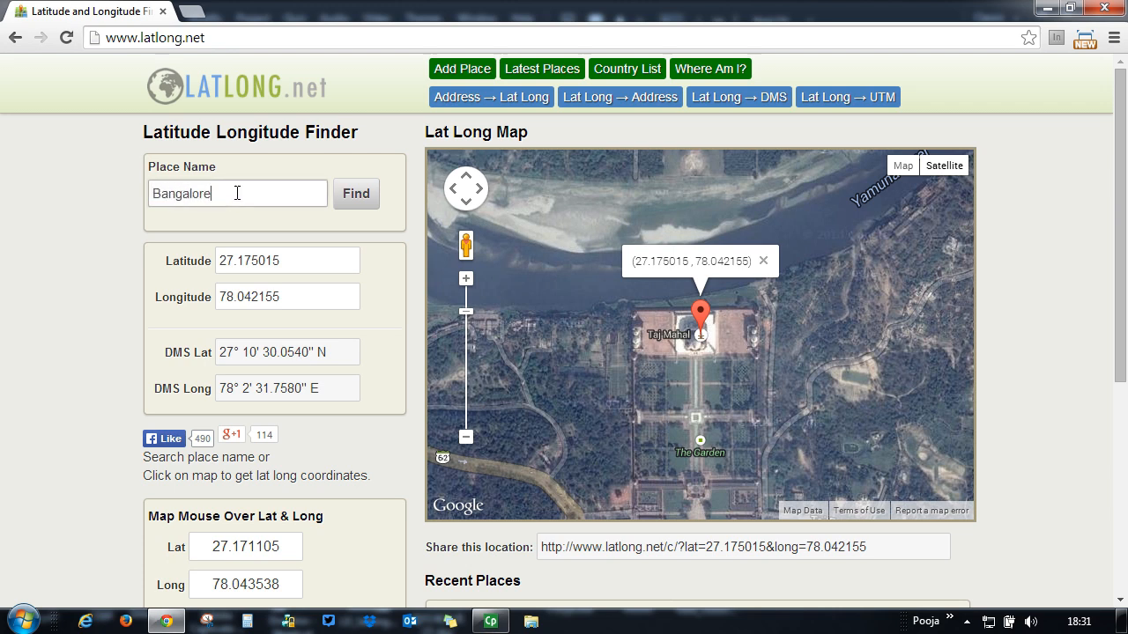
left_click(356, 192)
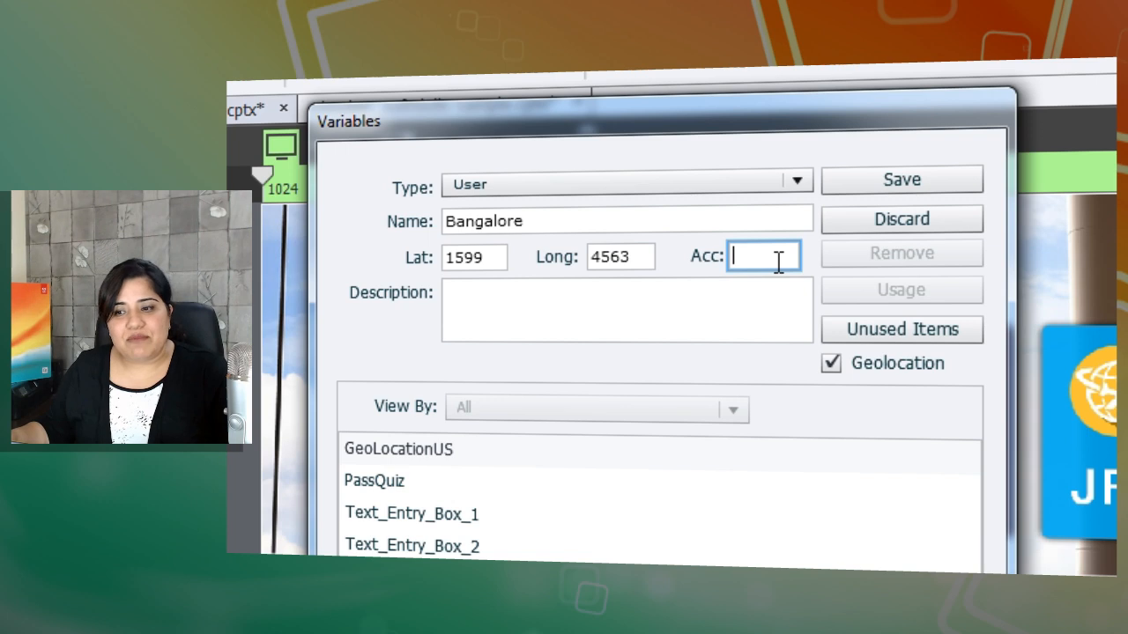
mouse_move(763, 257)
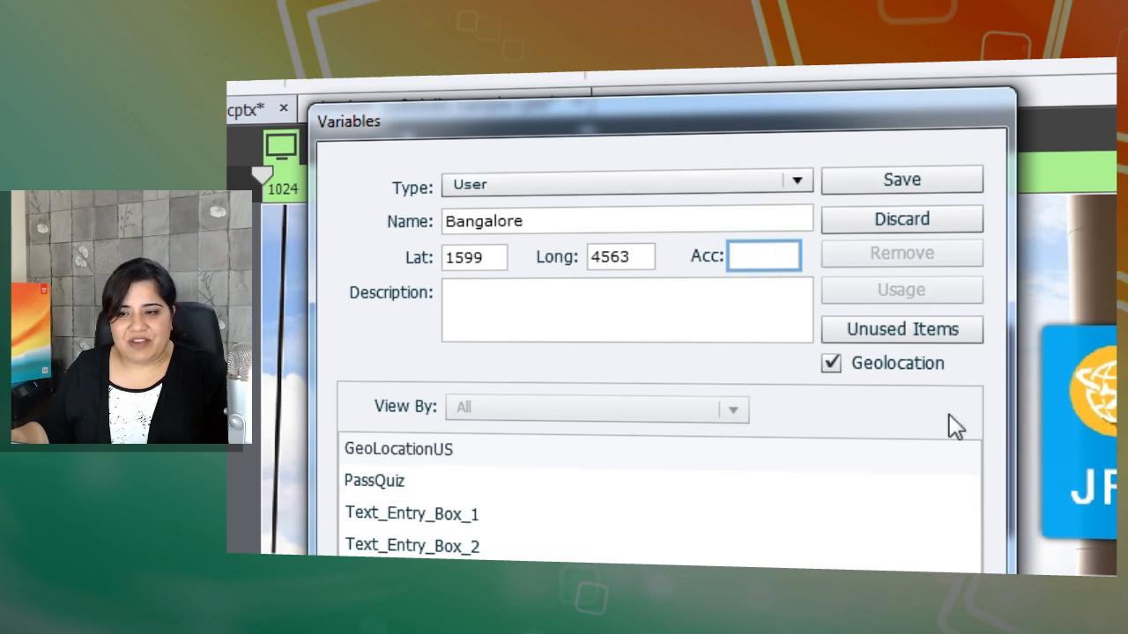
- Save Bangalore with latitude 1599, longitude 4563 and accuracy 50000
type("5")
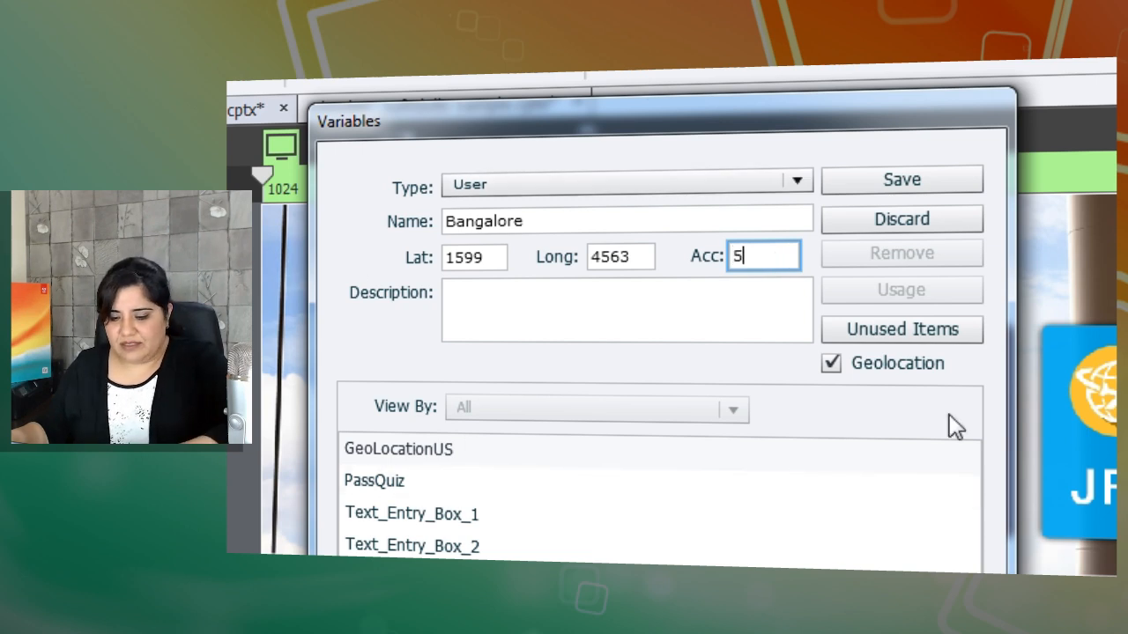
type("00000")
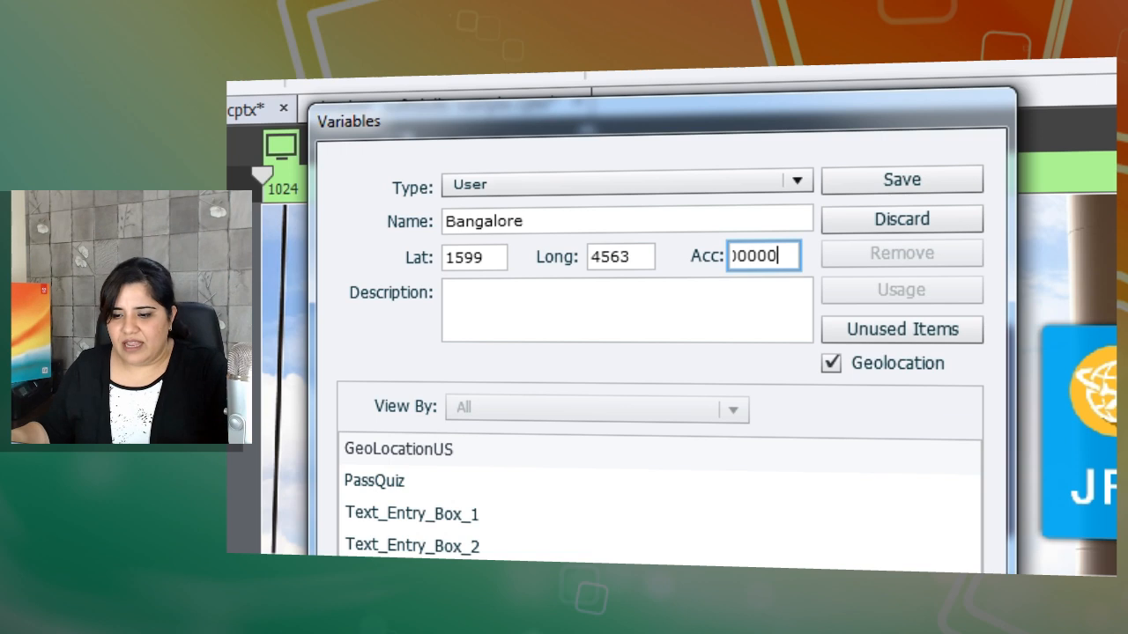
left_click(902, 180)
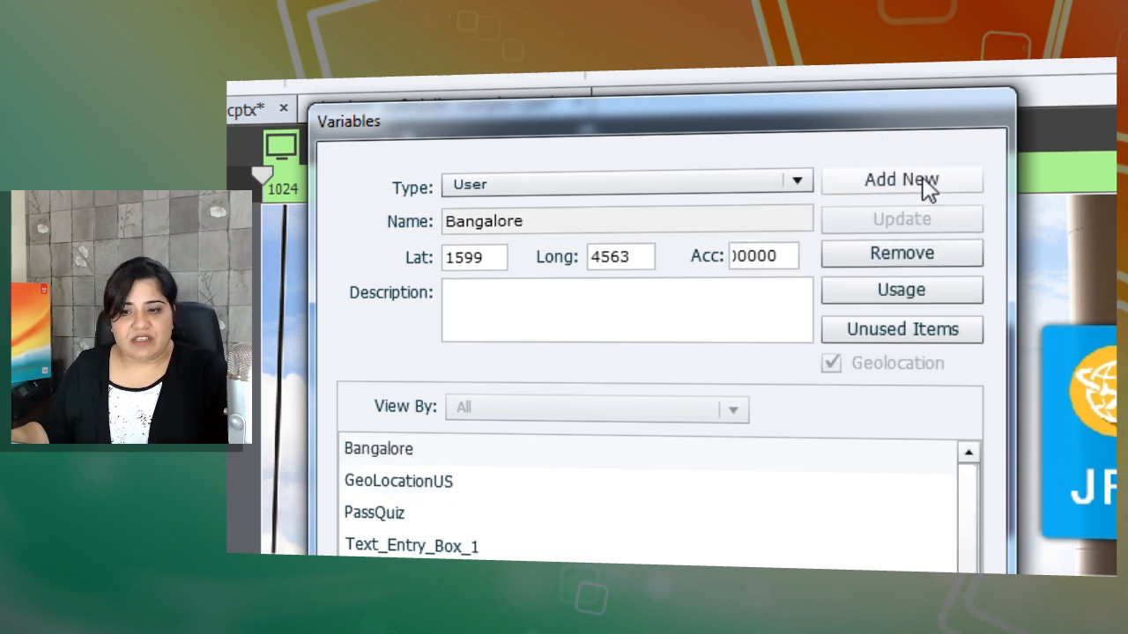
mouse_move(592, 231)
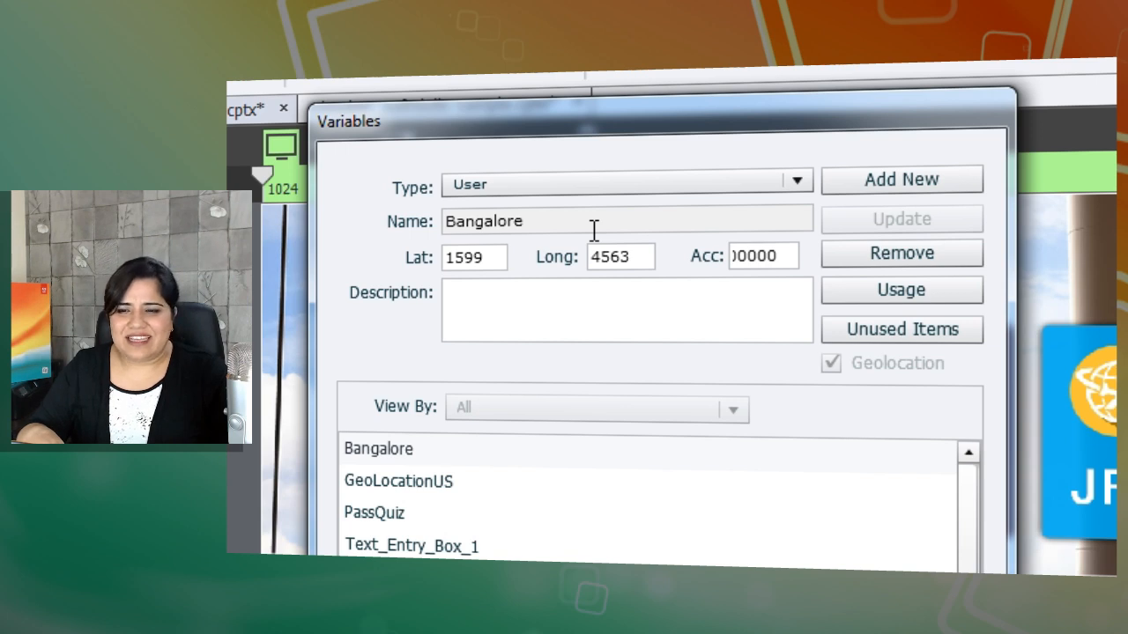
- Review GeoLocationUS and UK_Location (latitude 54, longitude 2), then return to the CloudAir project
left_click(398, 481)
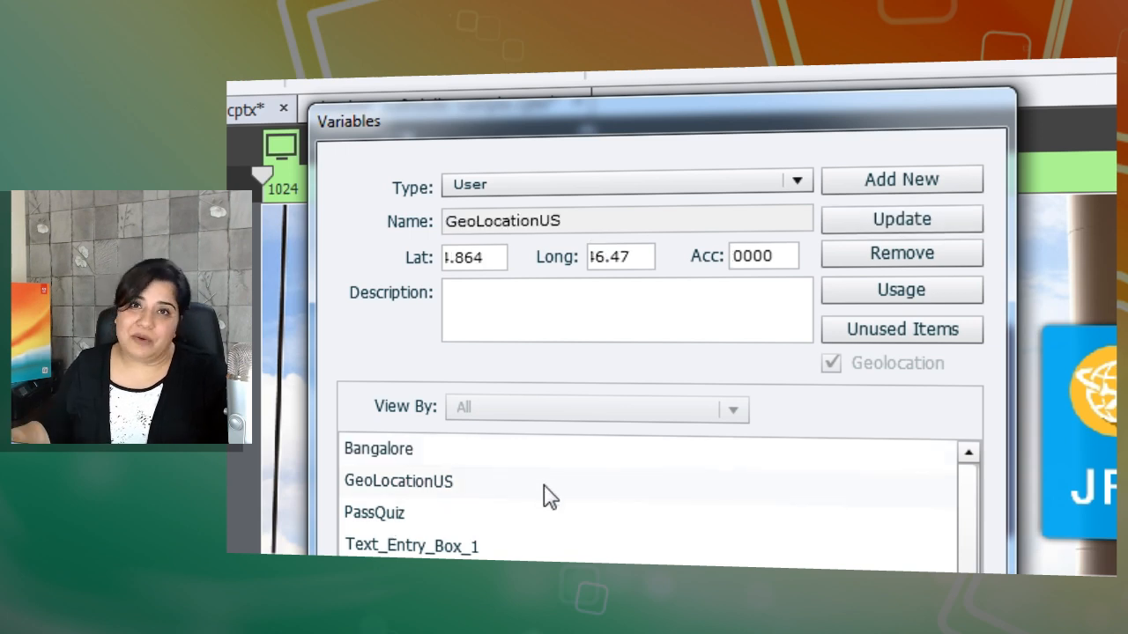
mouse_move(514, 504)
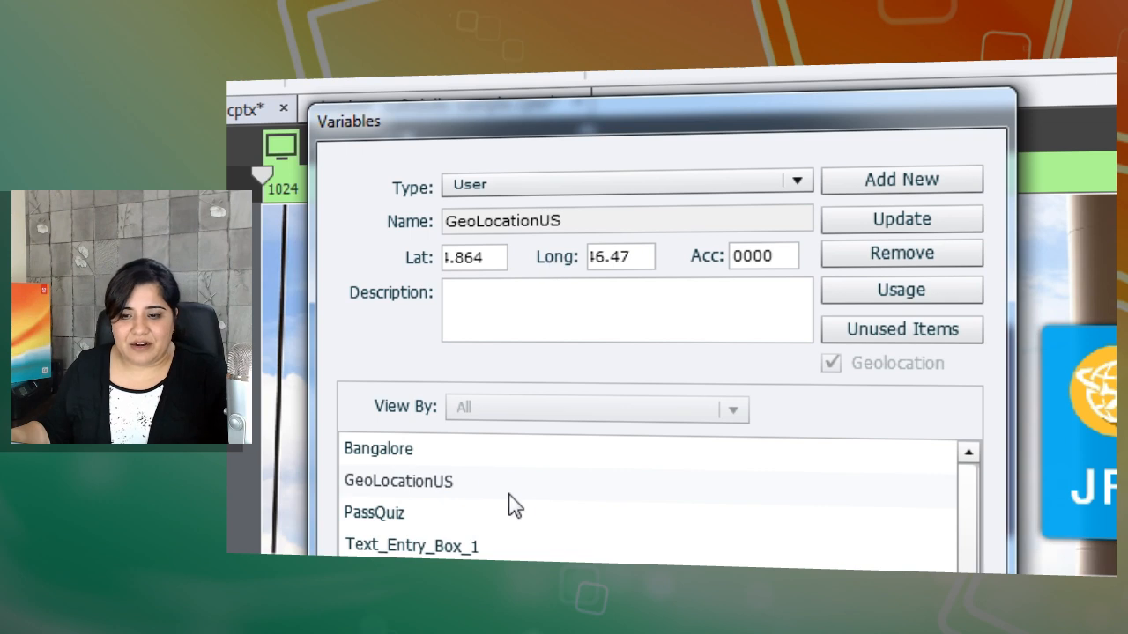
mouse_move(467, 249)
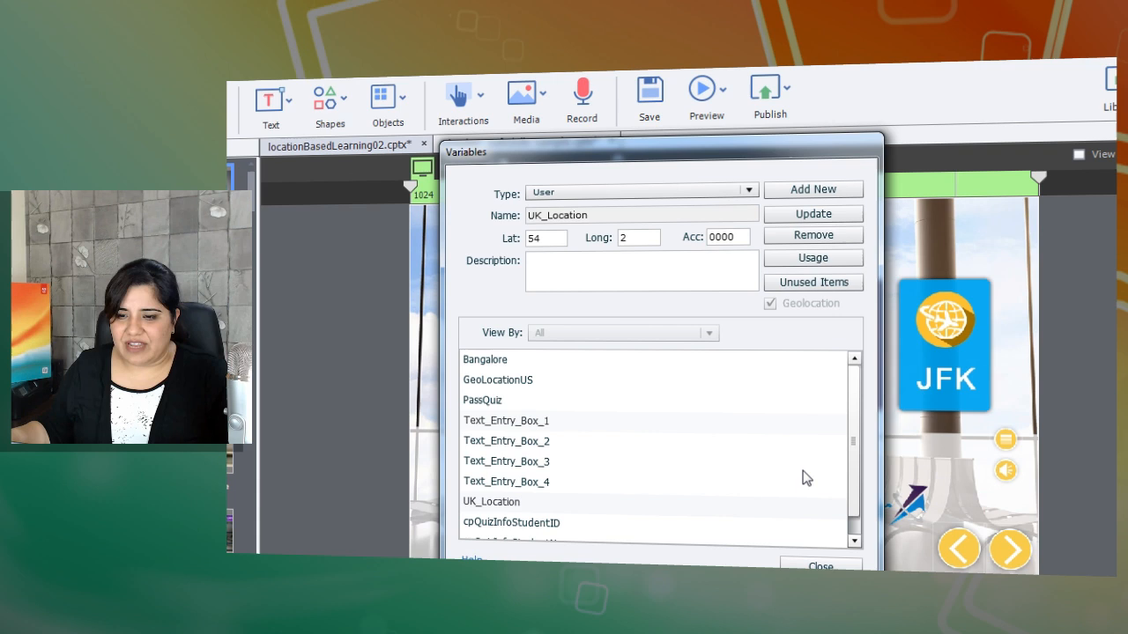
left_click(819, 564)
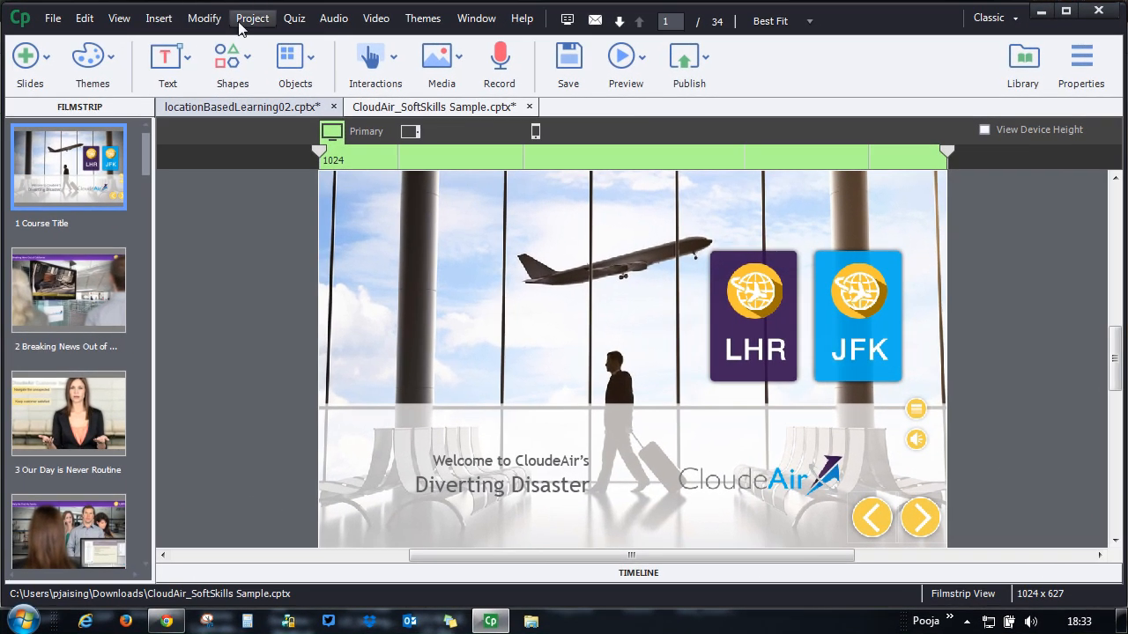
- Load the existing 'Find UK' action that shows LHR headers when cpInfoGeoLocation equals UK_Location
left_click(252, 18)
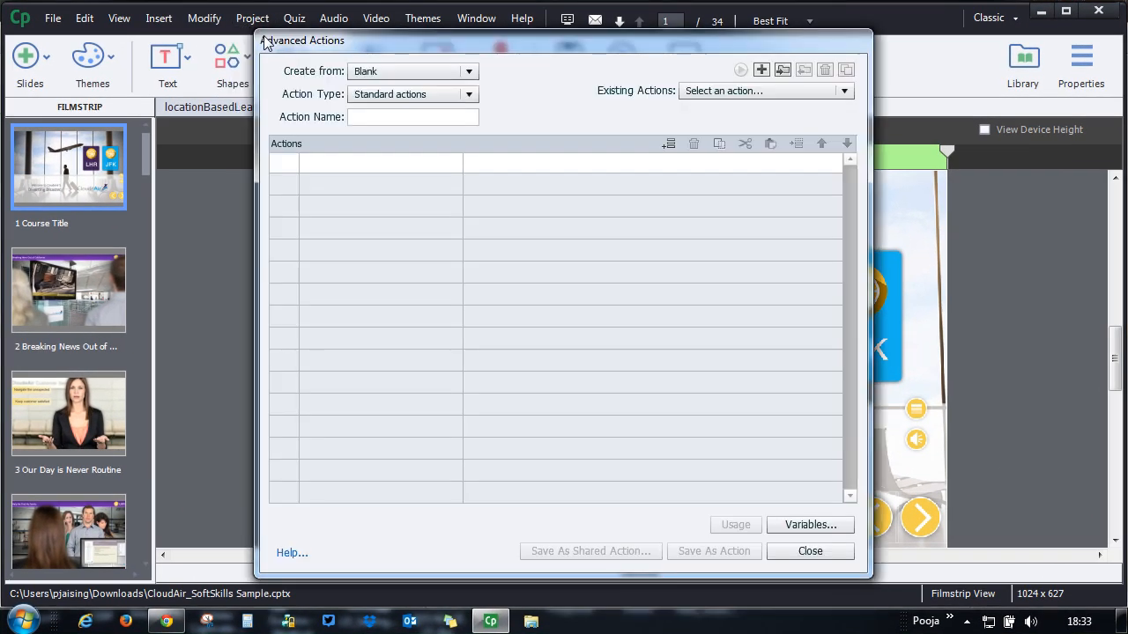
left_click(843, 92)
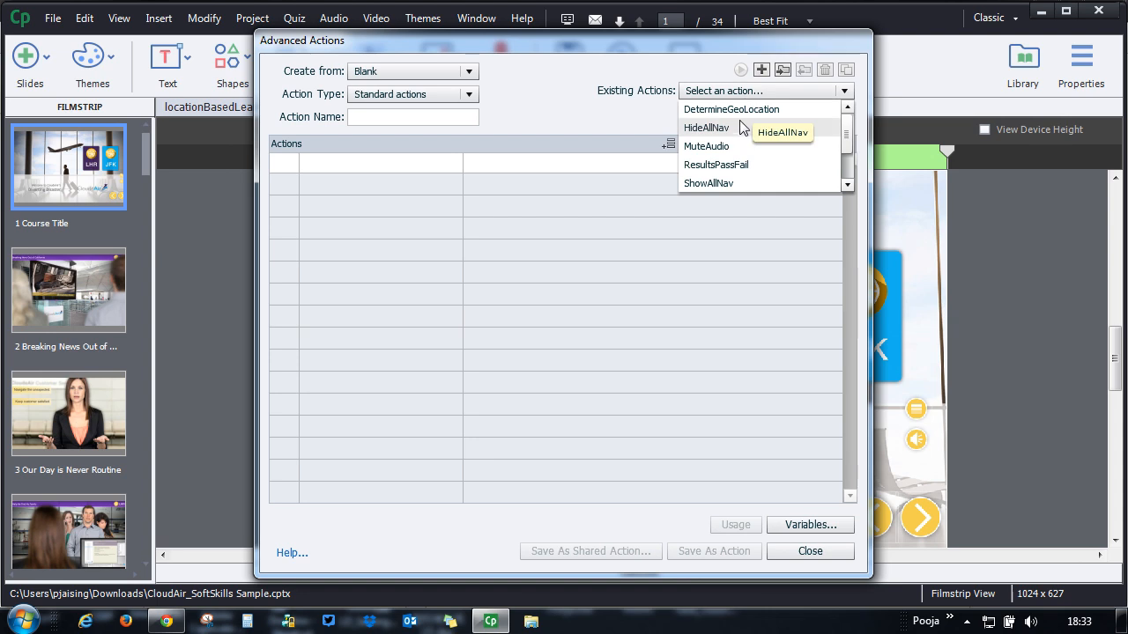
left_click(732, 109)
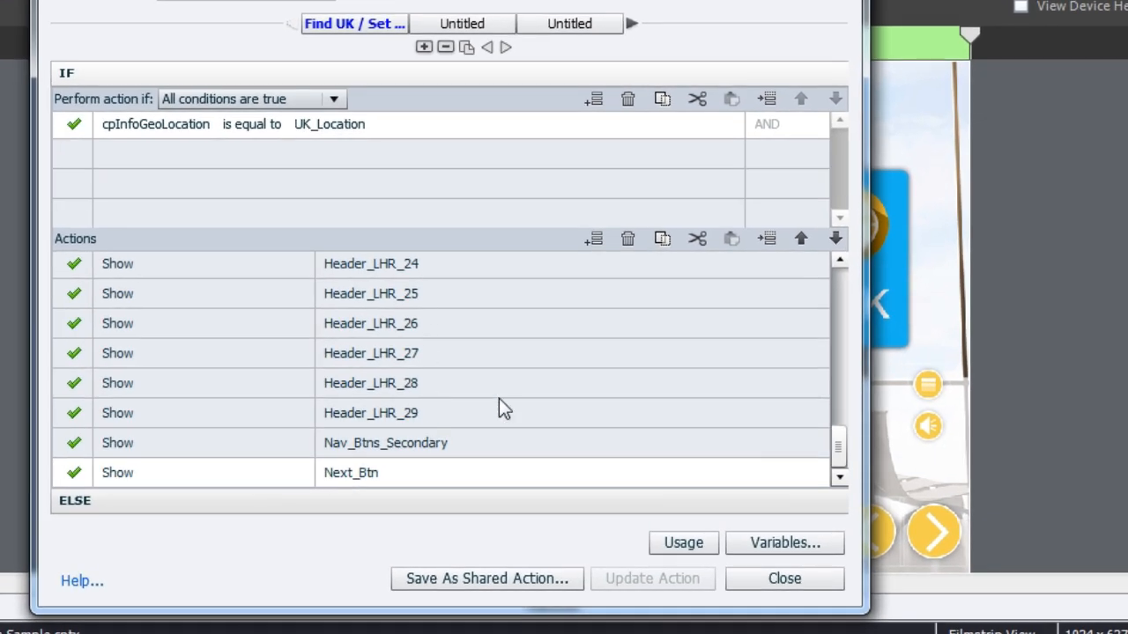
scroll("up", 3)
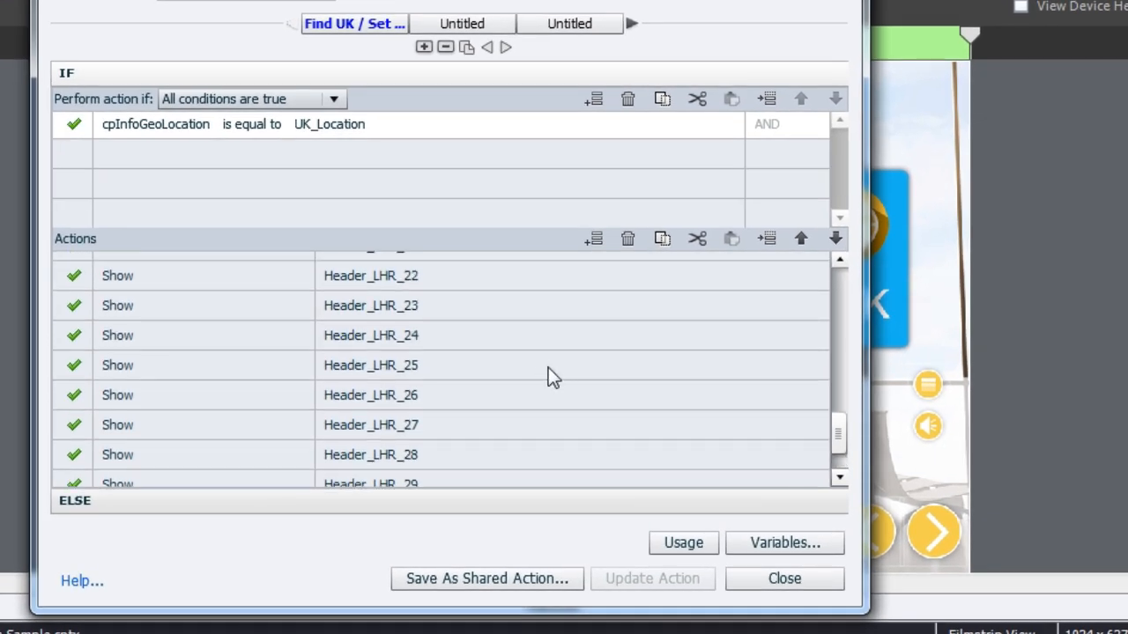
scroll("up", 3)
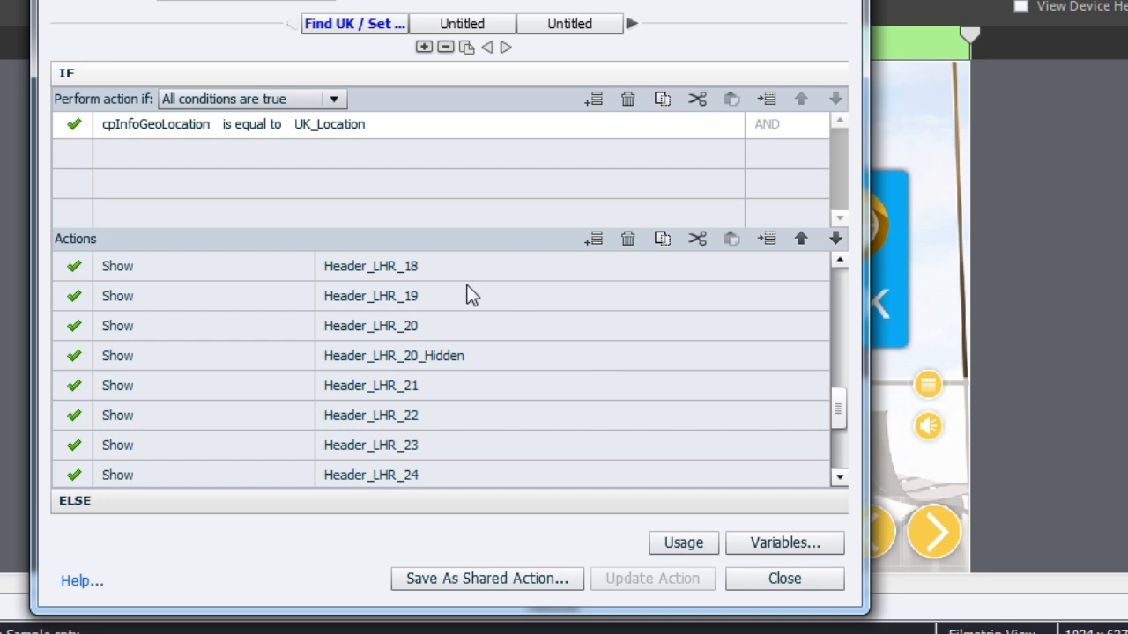
mouse_move(414, 291)
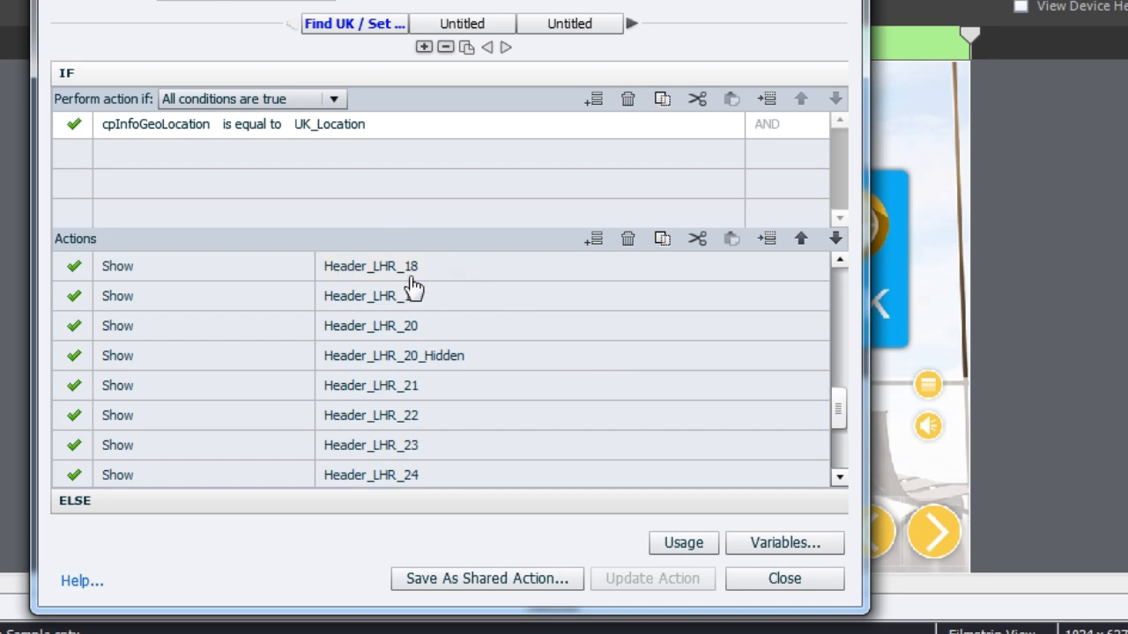
scroll("down", 3)
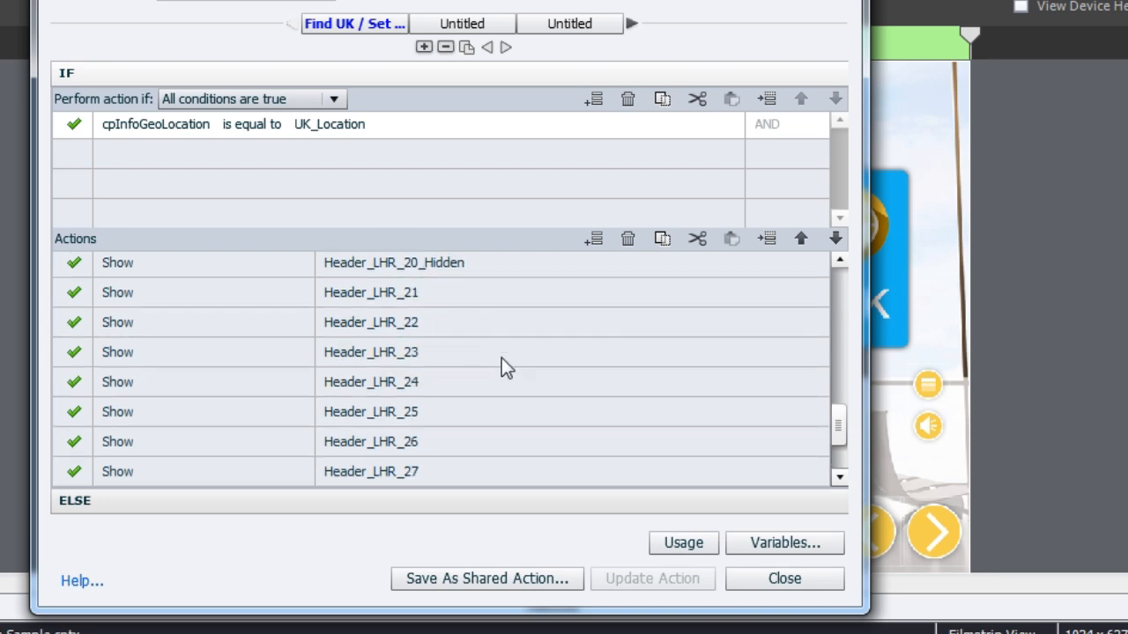
scroll("down", 3)
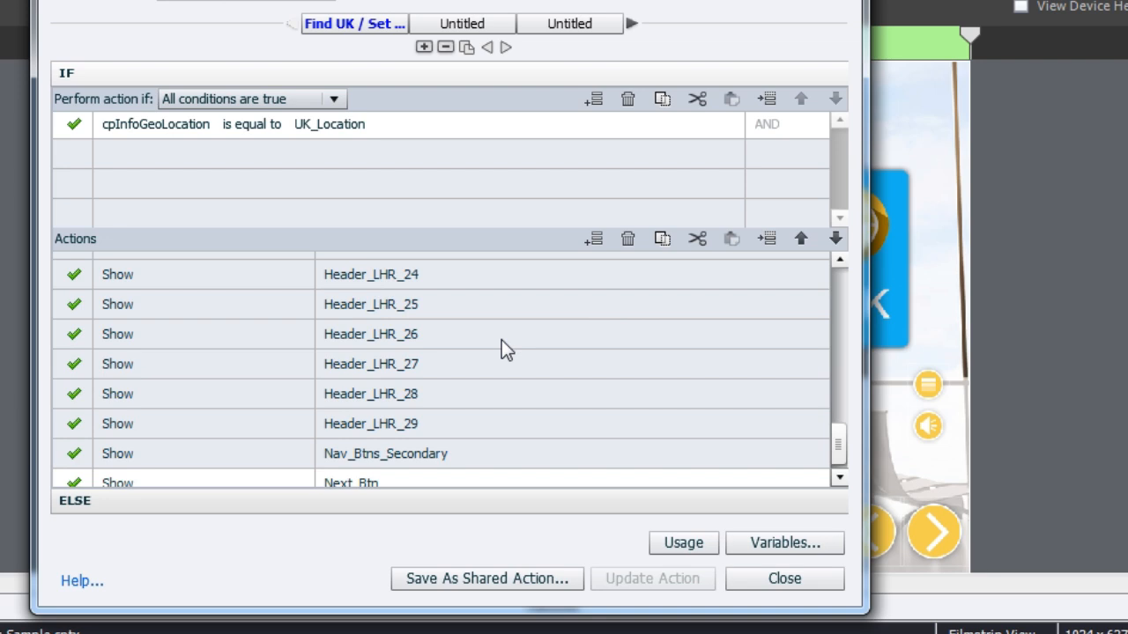
mouse_move(504, 401)
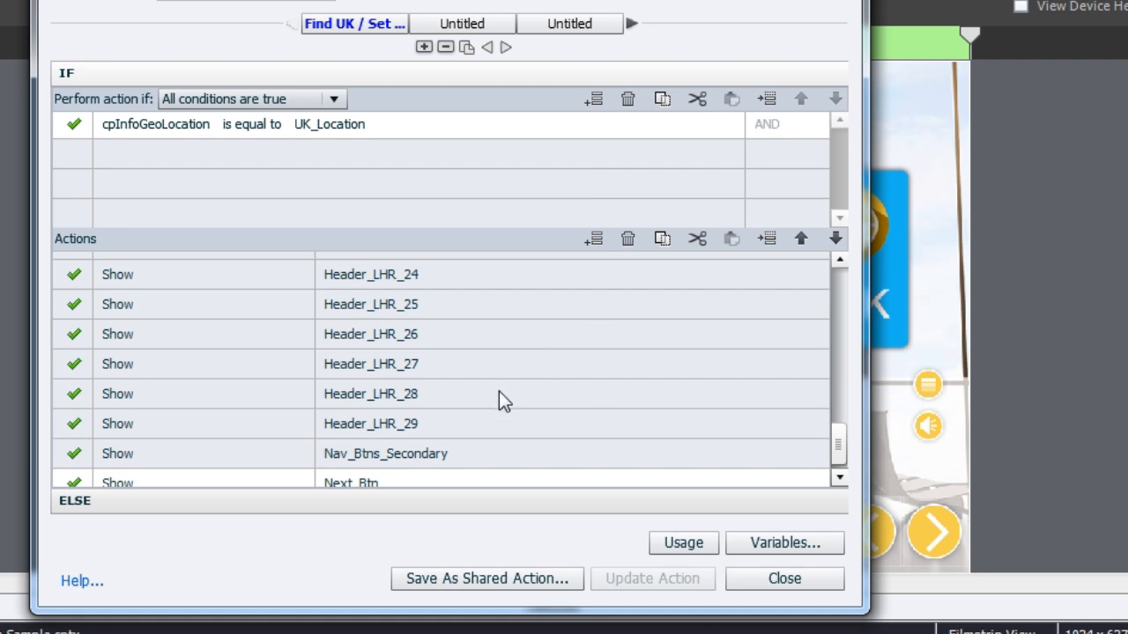
scroll("up", 3)
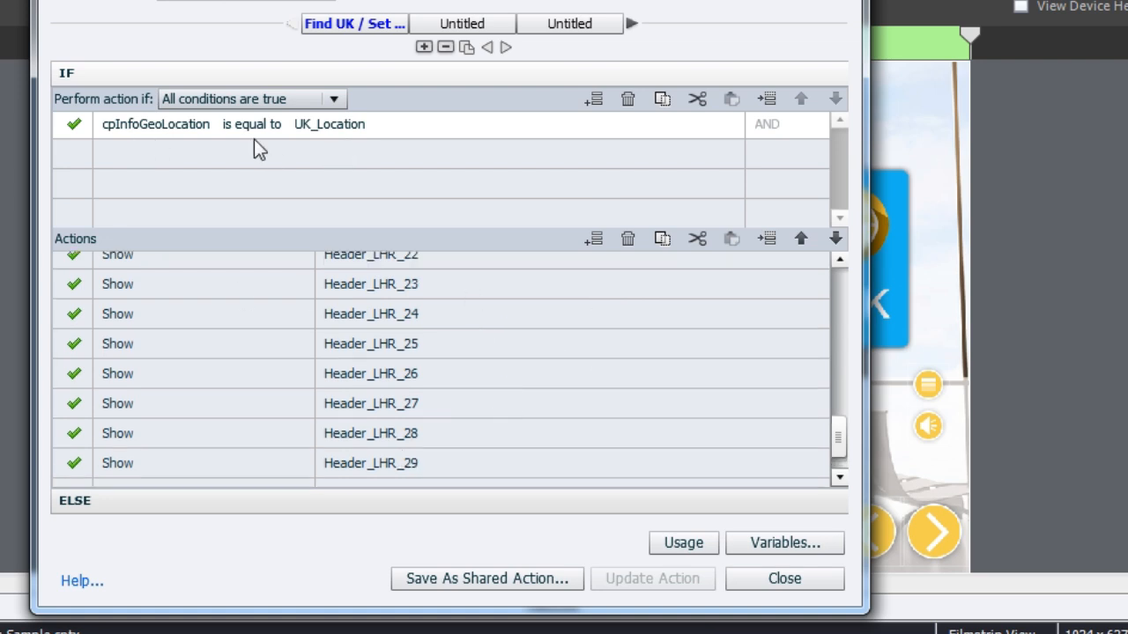
mouse_move(395, 155)
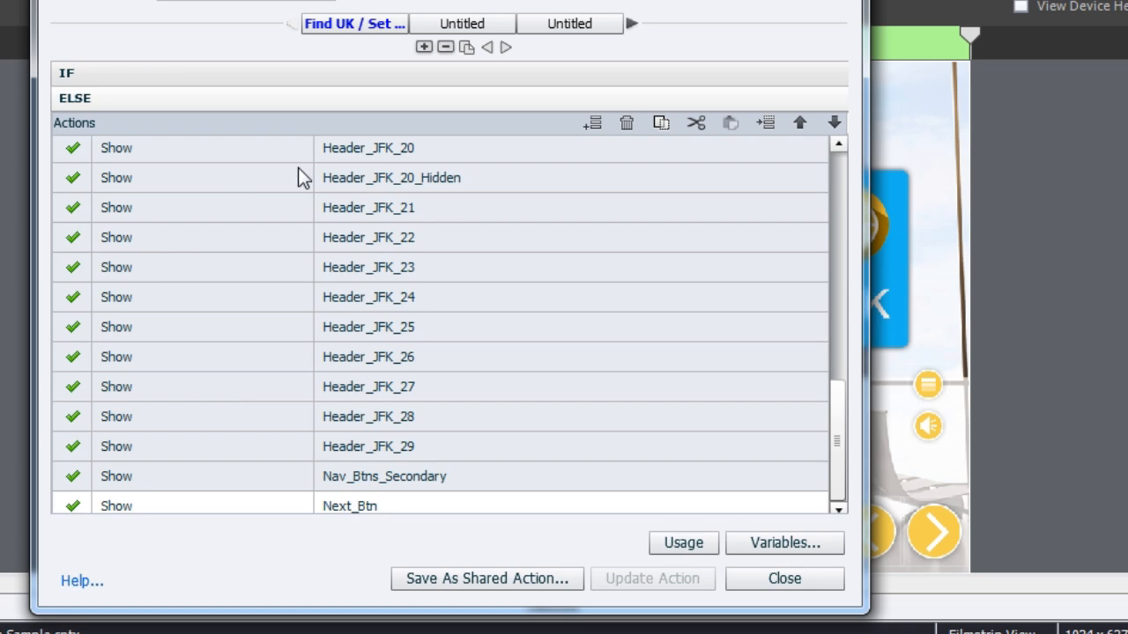
mouse_move(514, 370)
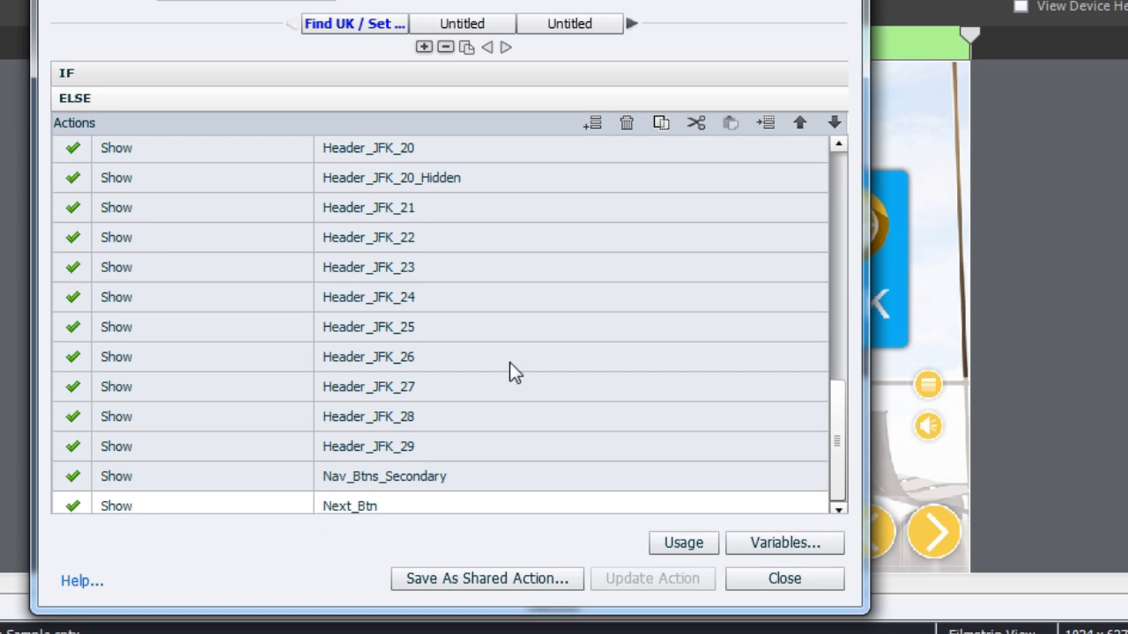
- Return to the IF branch for UK_Location after viewing the JFK ELSE actions, then leave Advanced Actions
left_click(67, 72)
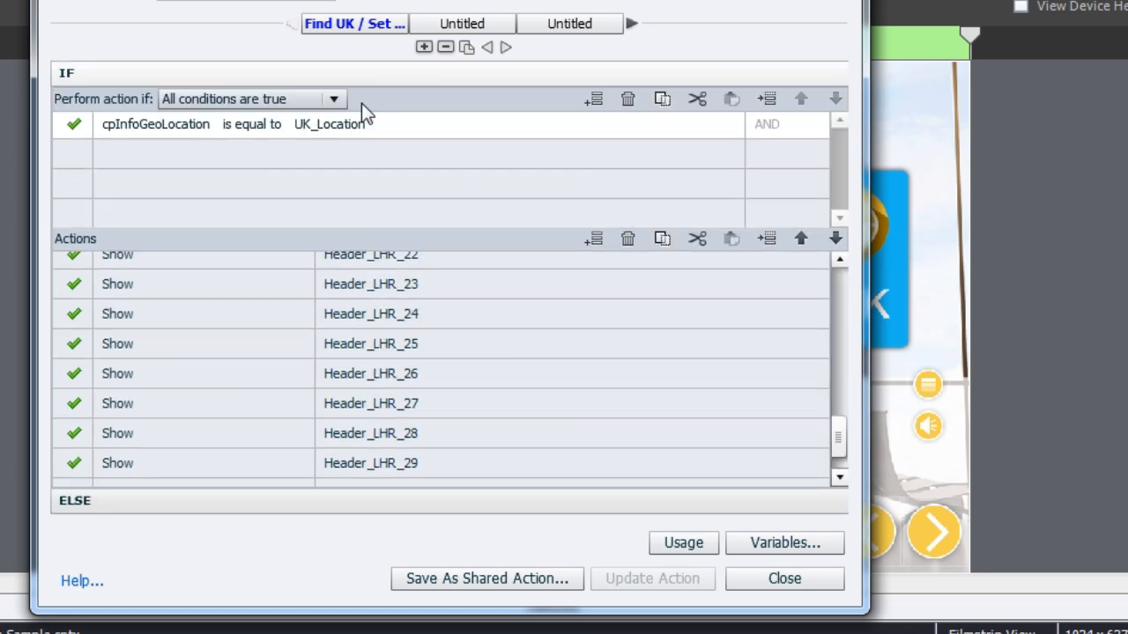
mouse_move(227, 239)
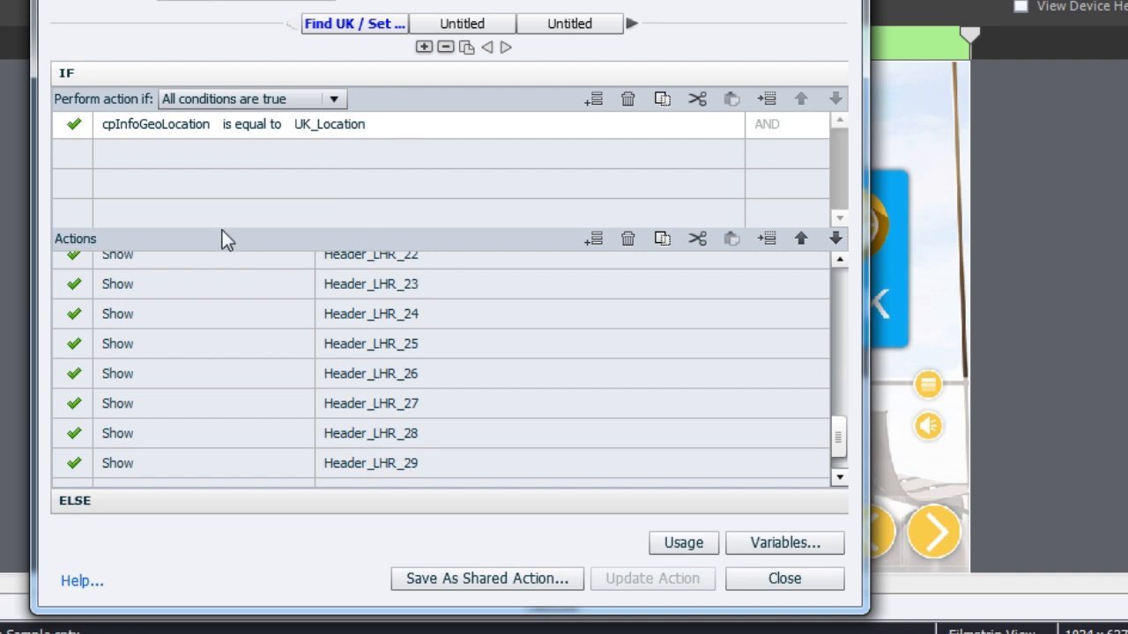
mouse_move(300, 511)
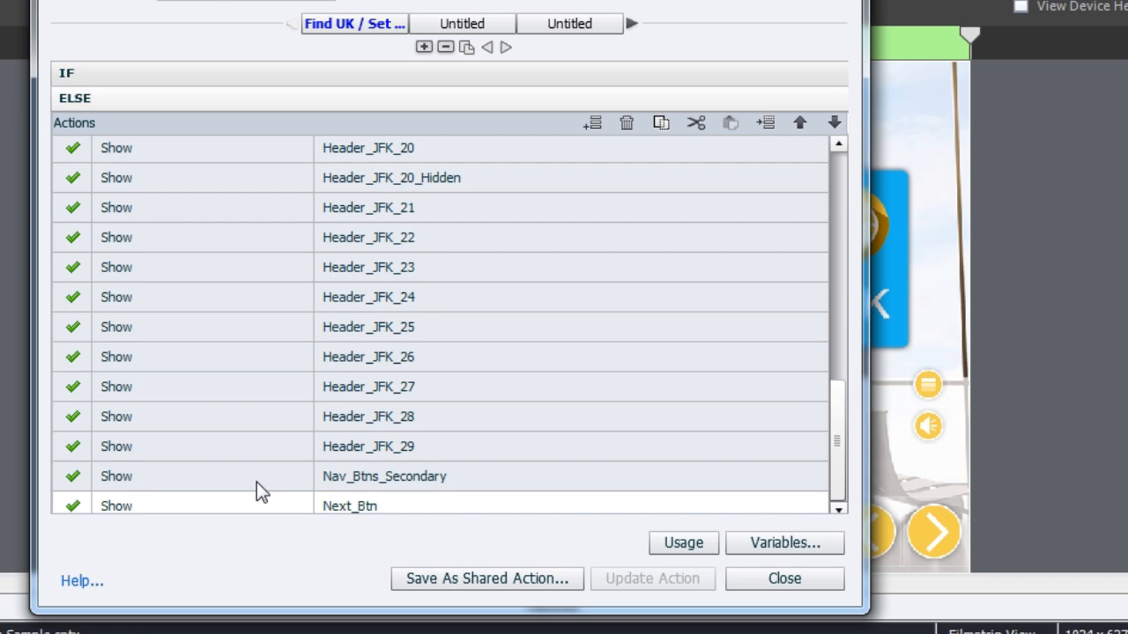
mouse_move(254, 610)
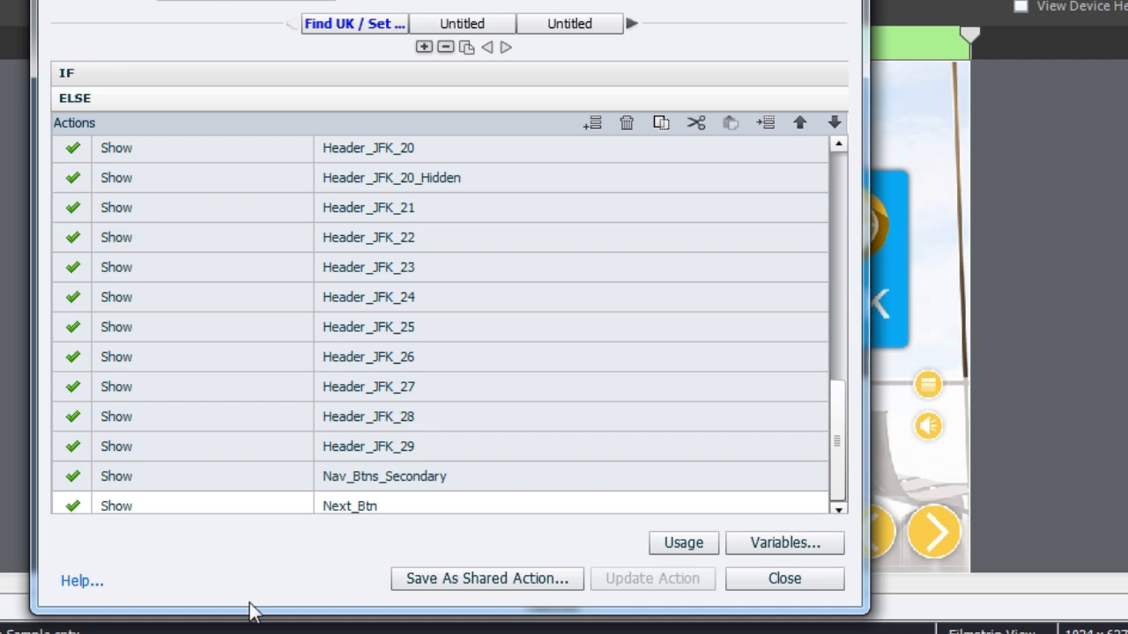
mouse_move(261, 247)
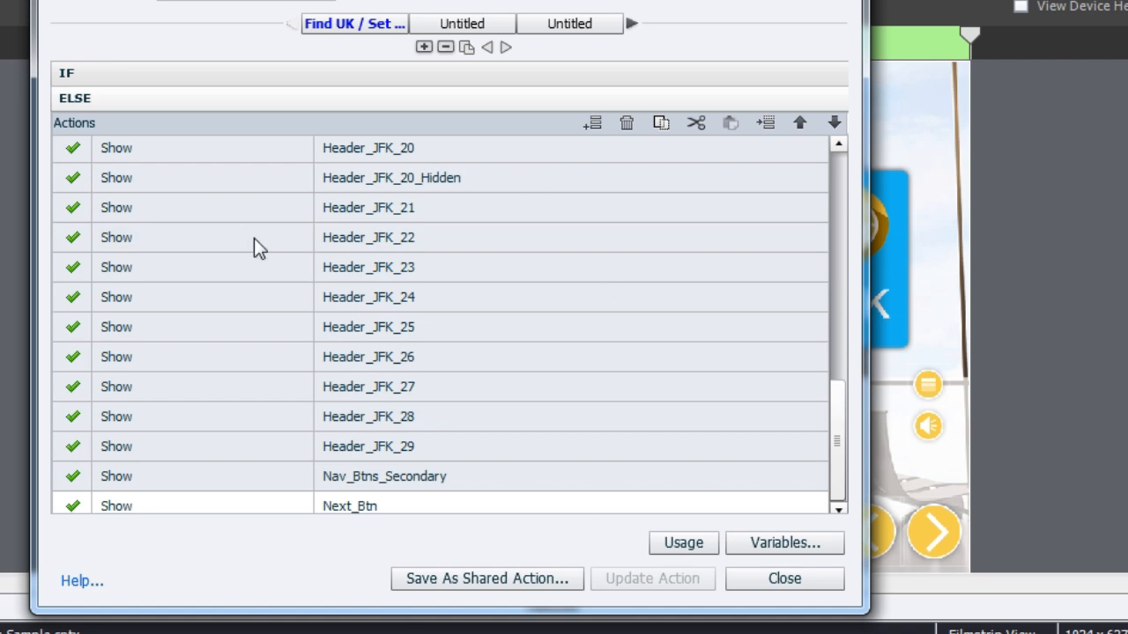
left_click(782, 578)
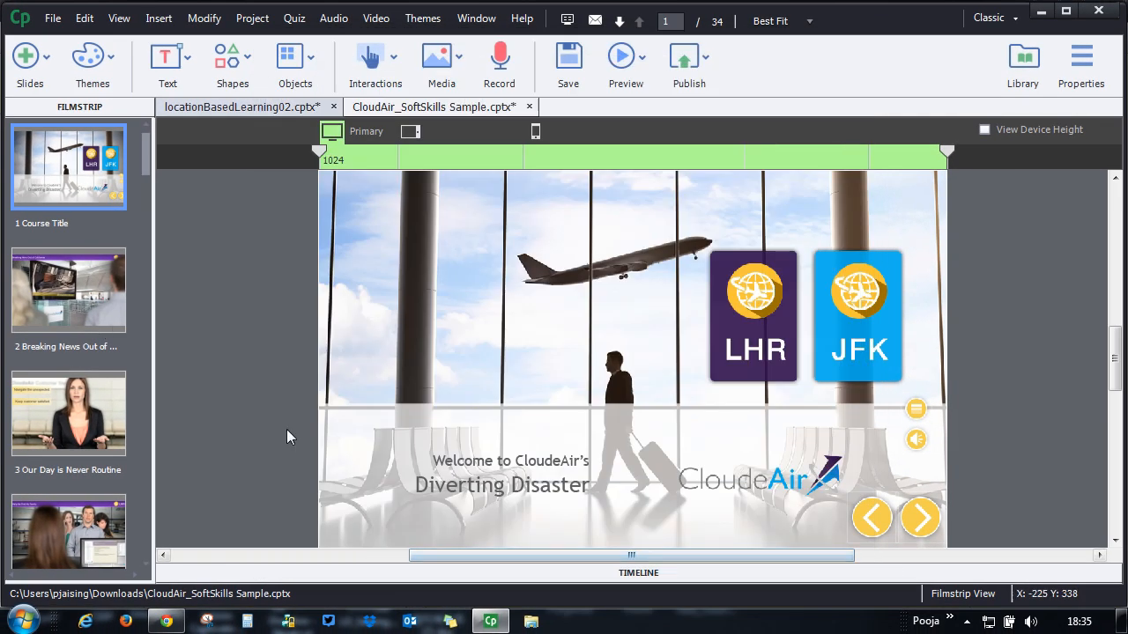
- View slide 4's Header_LHR_4 and Header_JFK_4 layers, then switch to the locationBasedLearning02 project
left_click(68, 291)
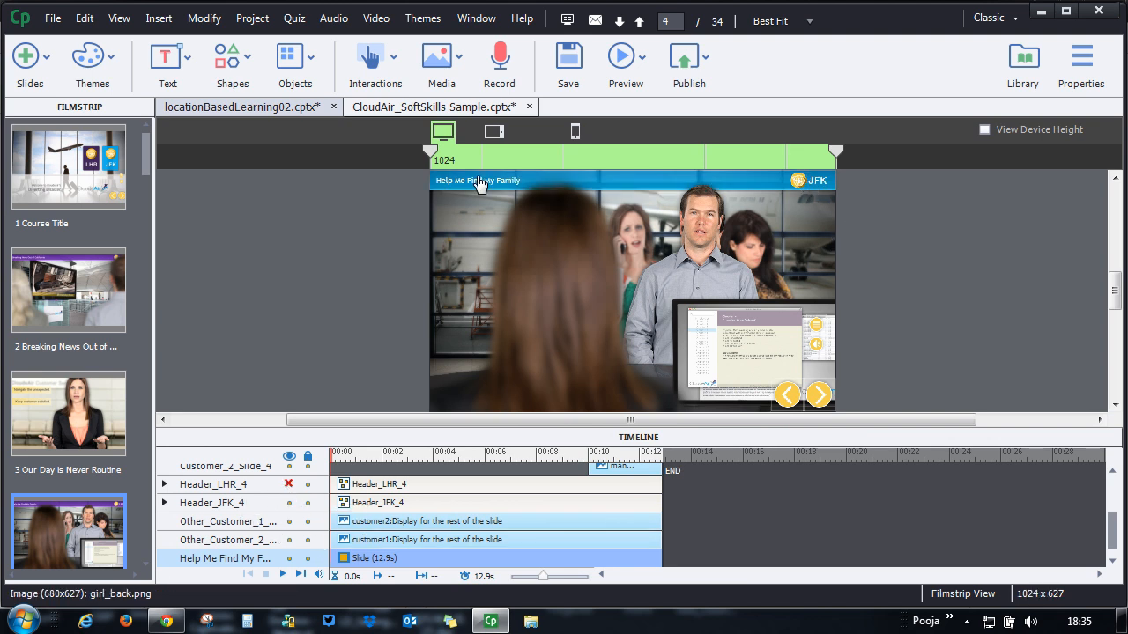
mouse_move(842, 182)
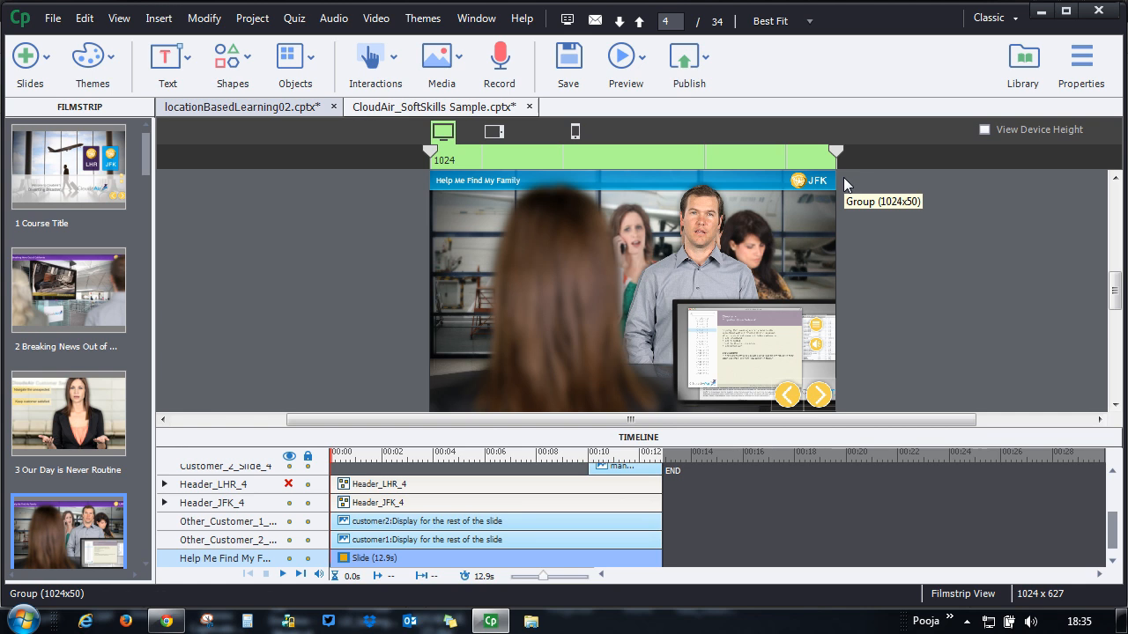
mouse_move(691, 503)
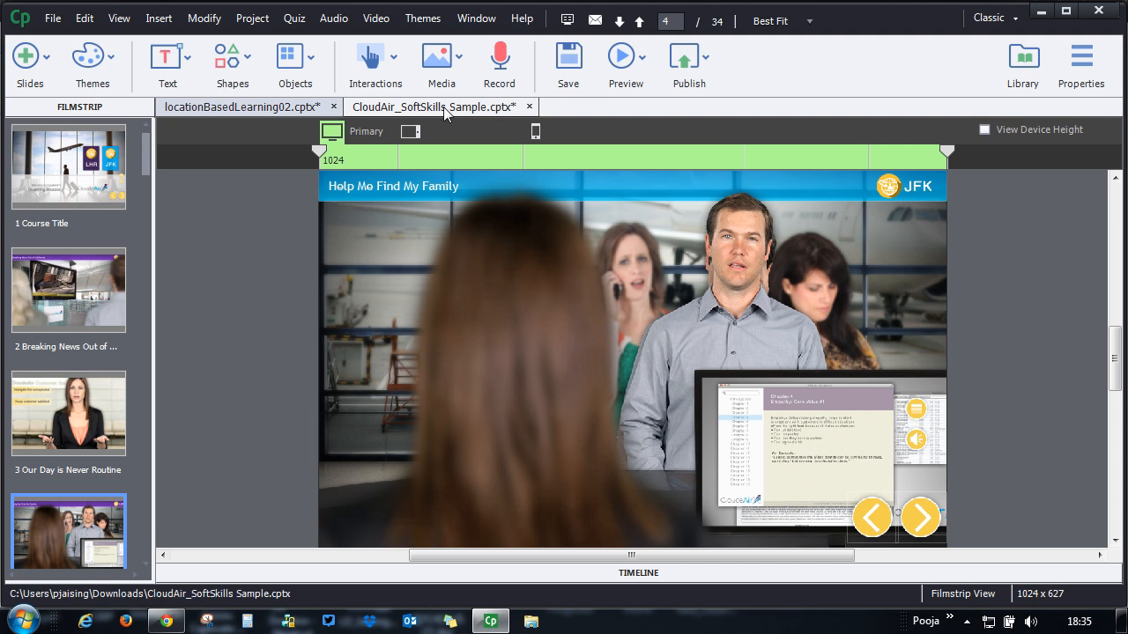
left_click(243, 106)
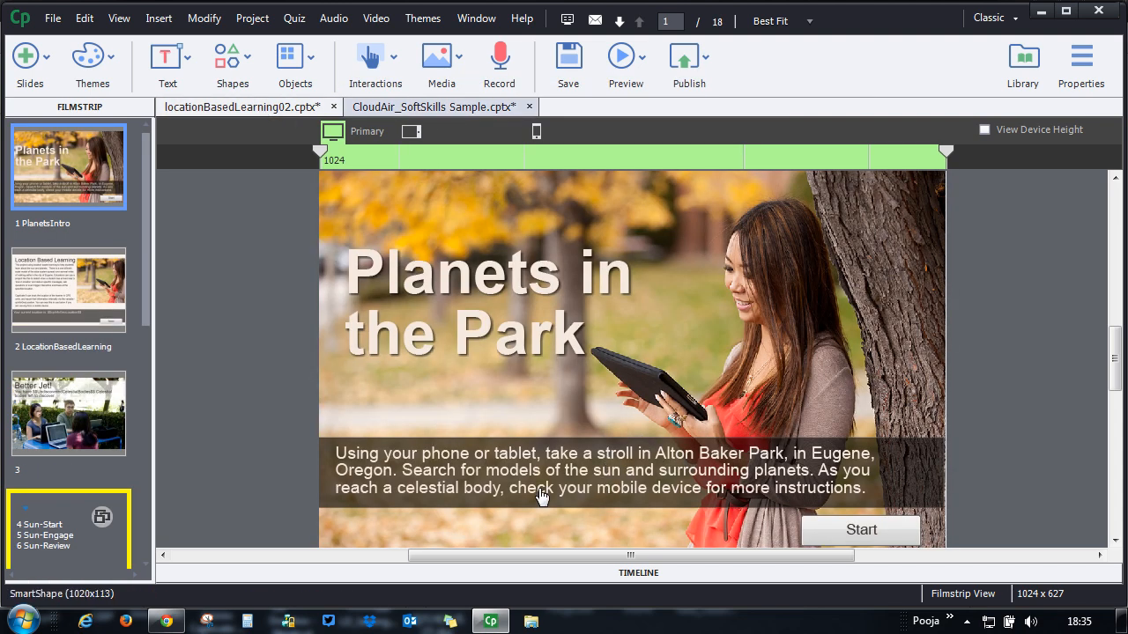
mouse_move(744, 501)
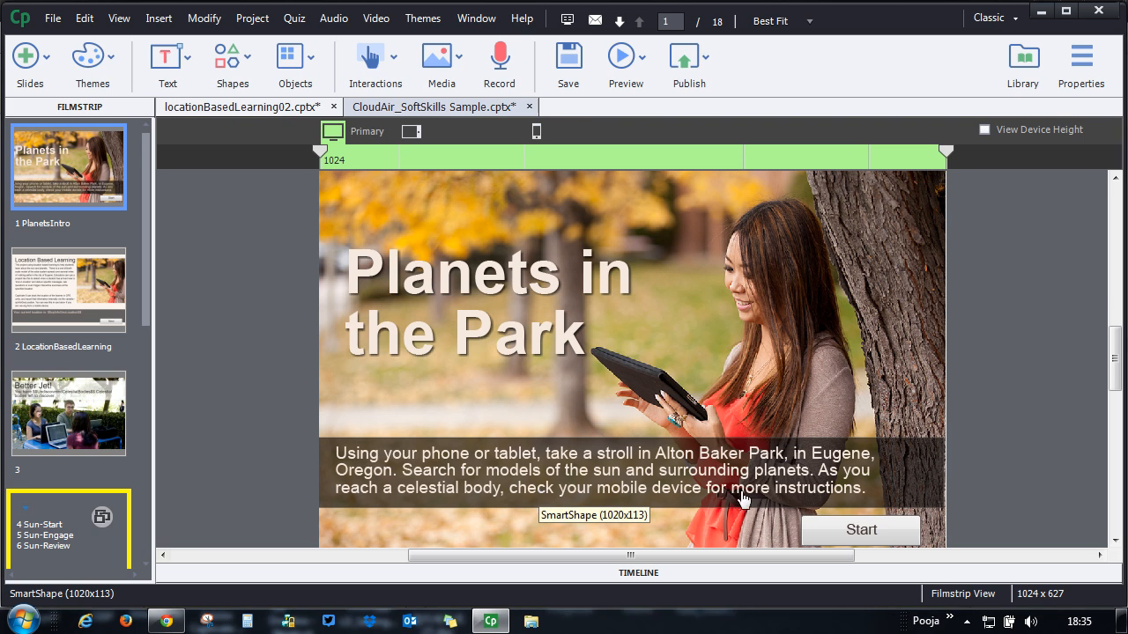
mouse_move(402, 391)
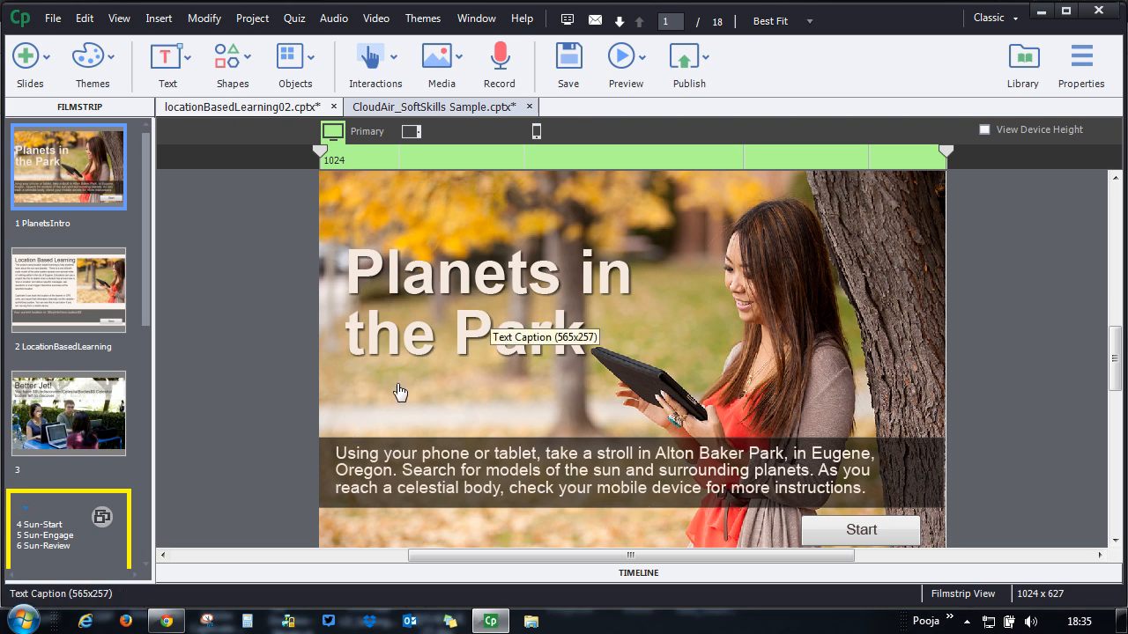
mouse_move(141, 419)
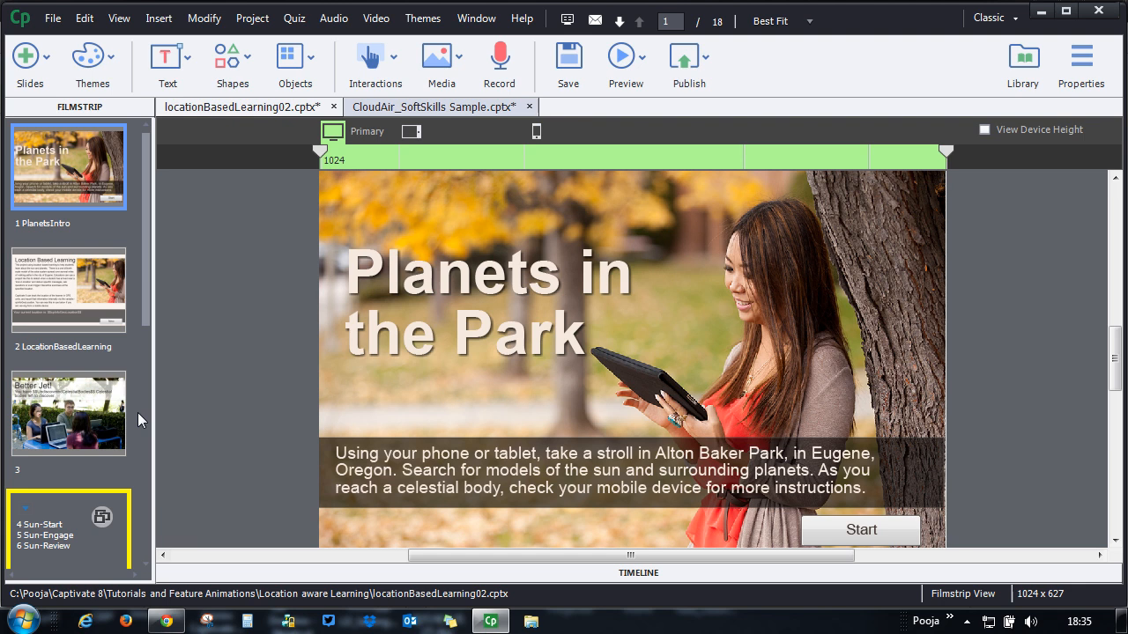
- View the 'Better Jet!' slide with its celestial bodies counter, then bring up the SunSlides slide group
left_click(69, 414)
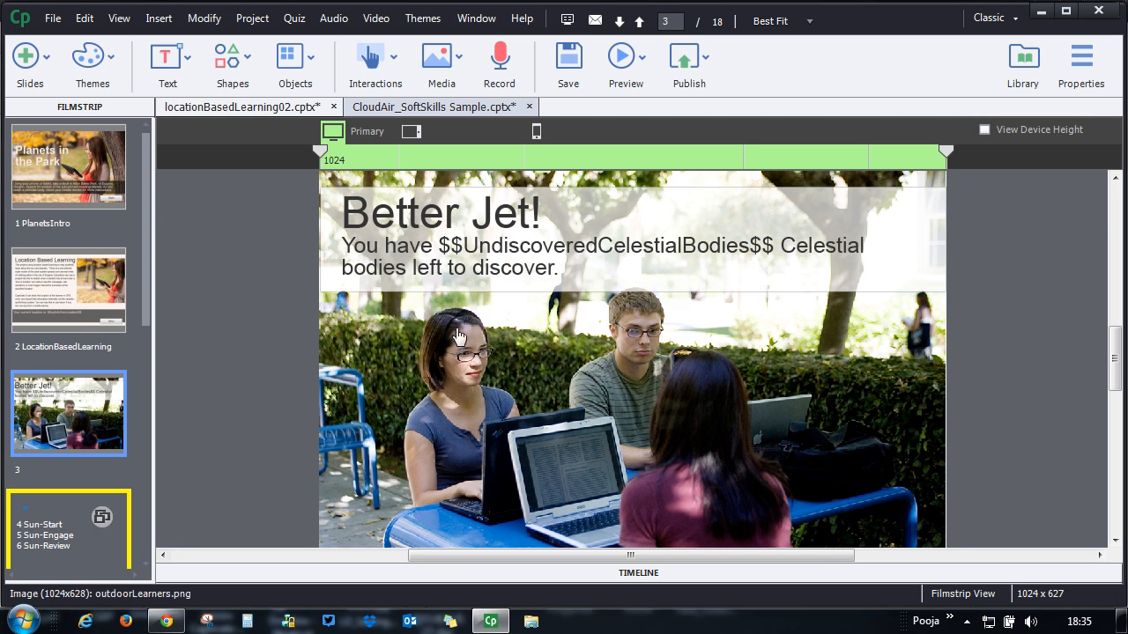
mouse_move(697, 272)
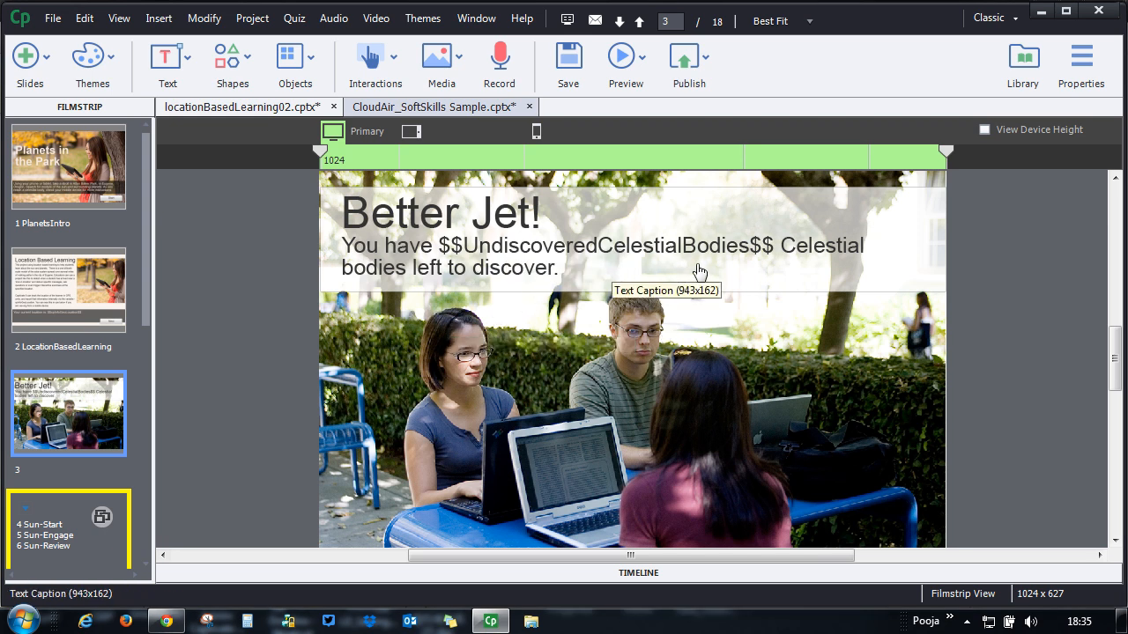
left_click(618, 22)
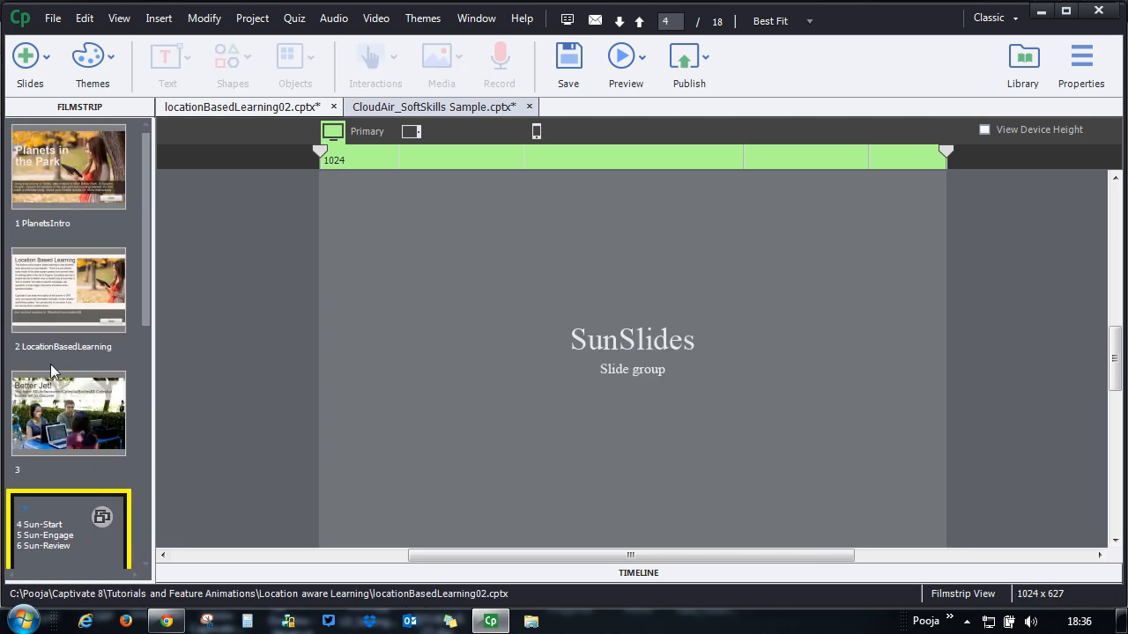
left_click(69, 412)
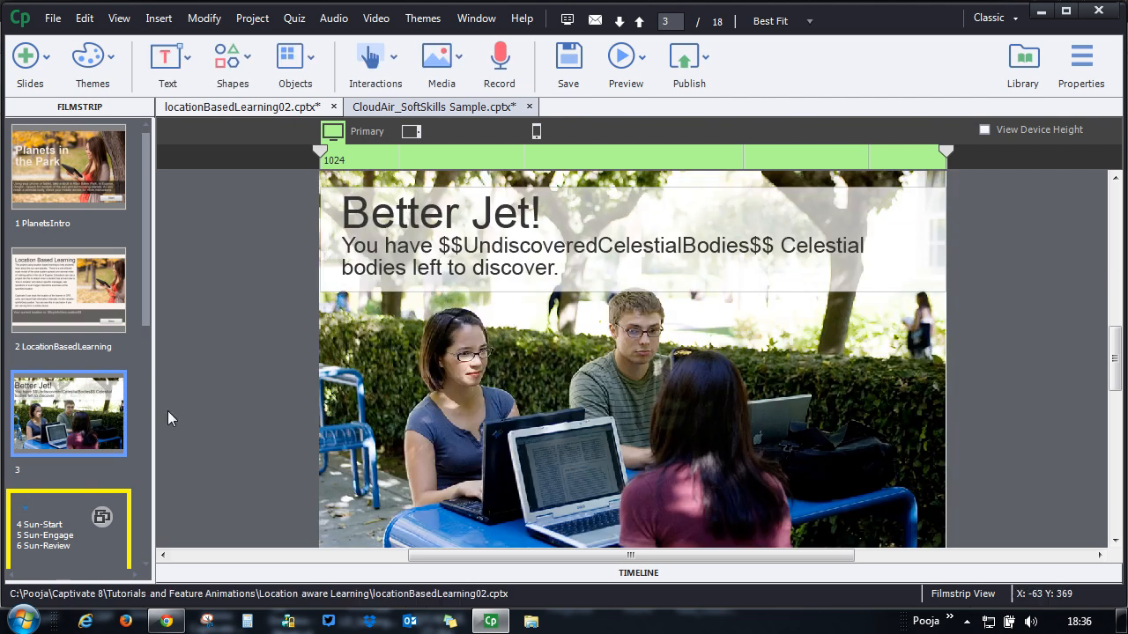
left_click(69, 531)
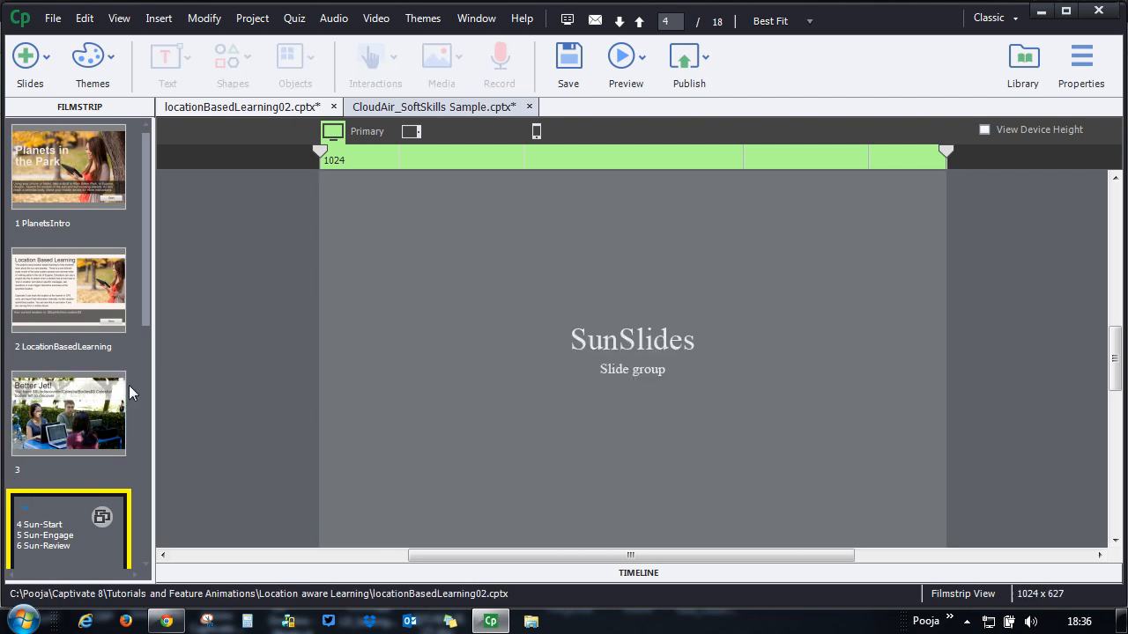